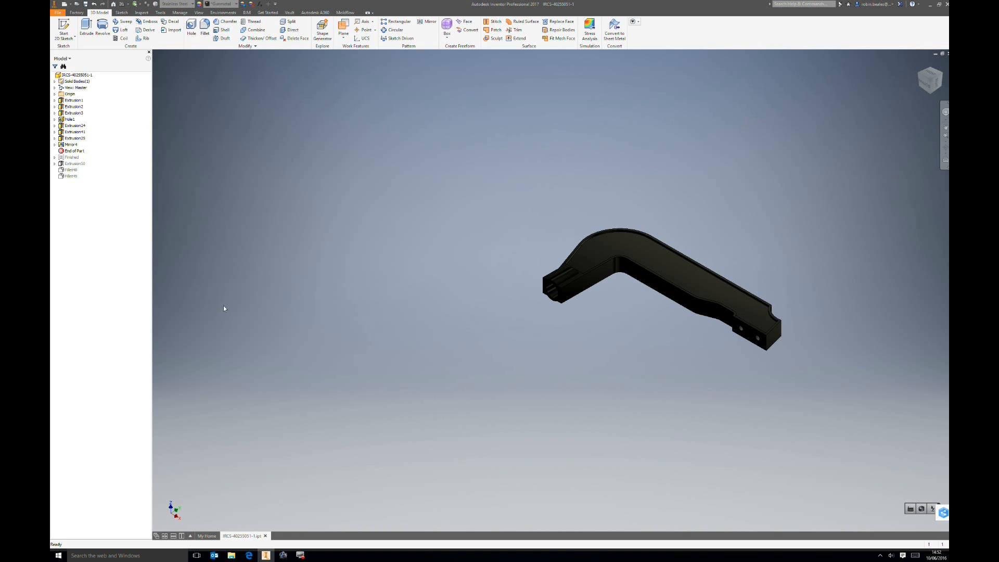
mouse_move(230, 309)
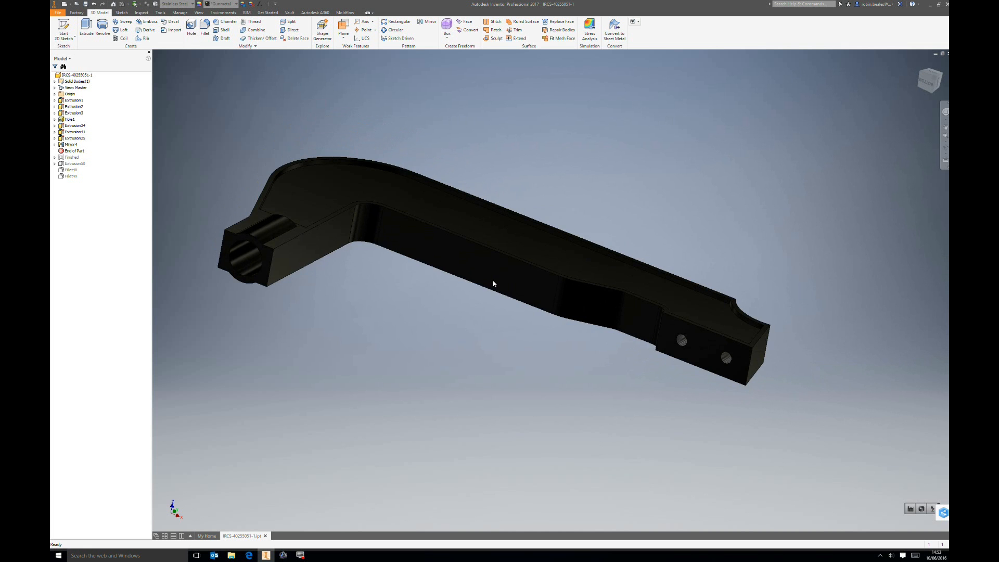
Start a Shape Generator study on the bracket and dismiss its introduction notice.
drag(493, 283, 464, 287)
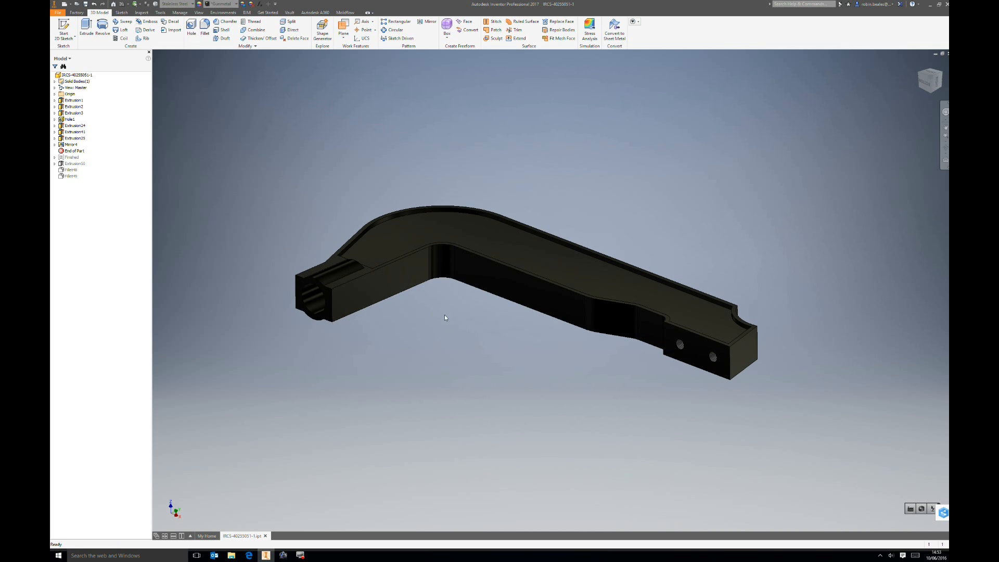
mouse_move(441, 321)
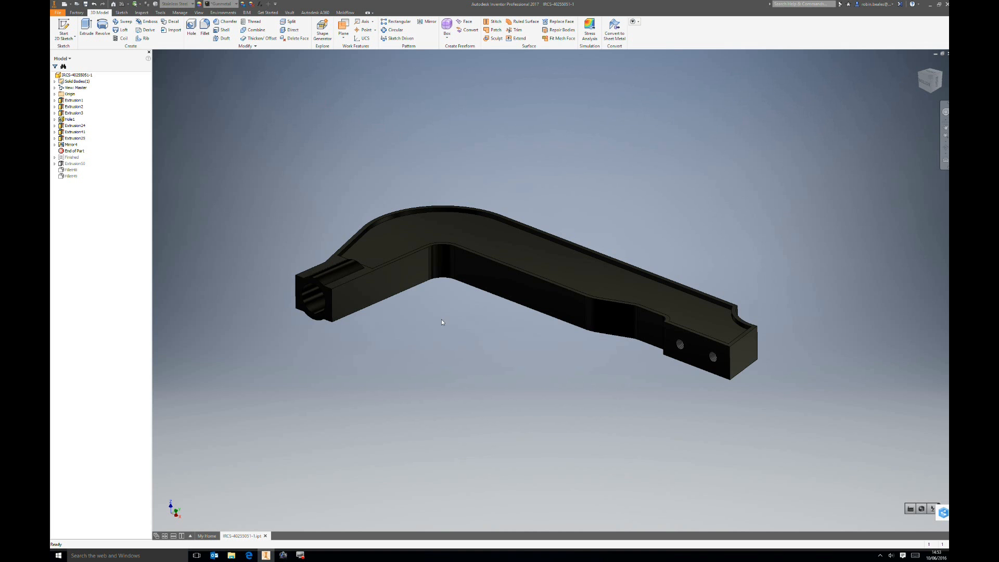
mouse_move(433, 326)
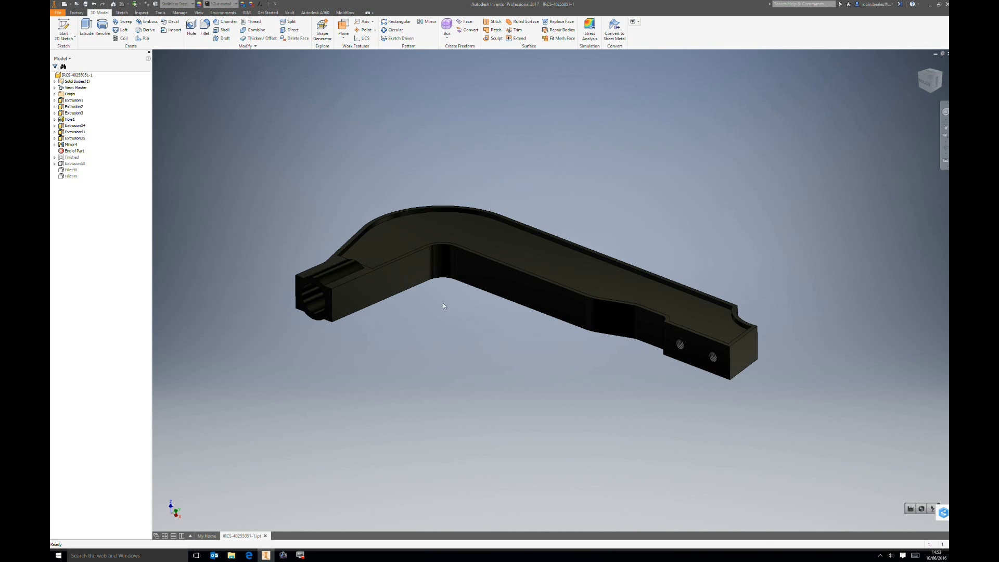
drag(443, 306, 449, 280)
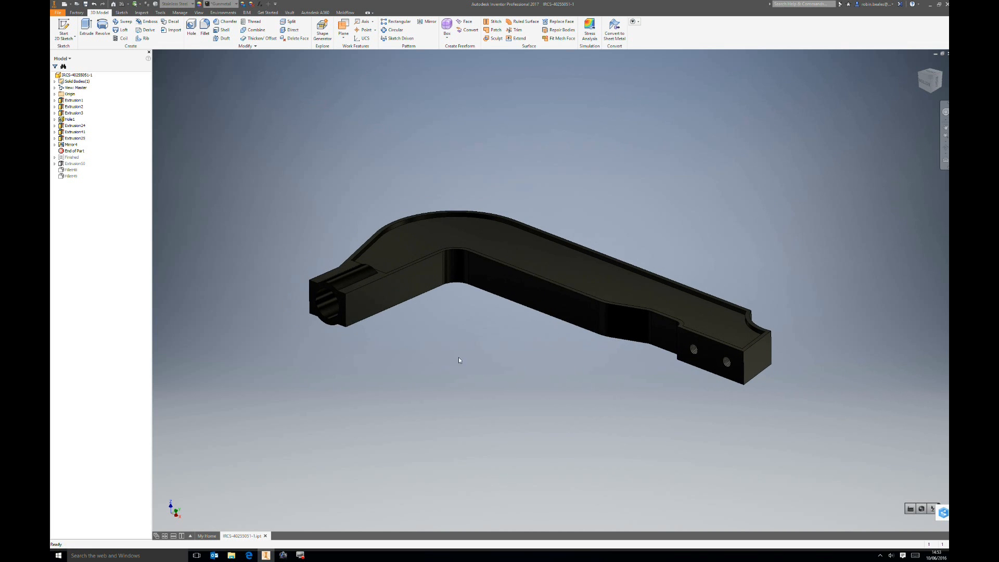
mouse_move(365, 217)
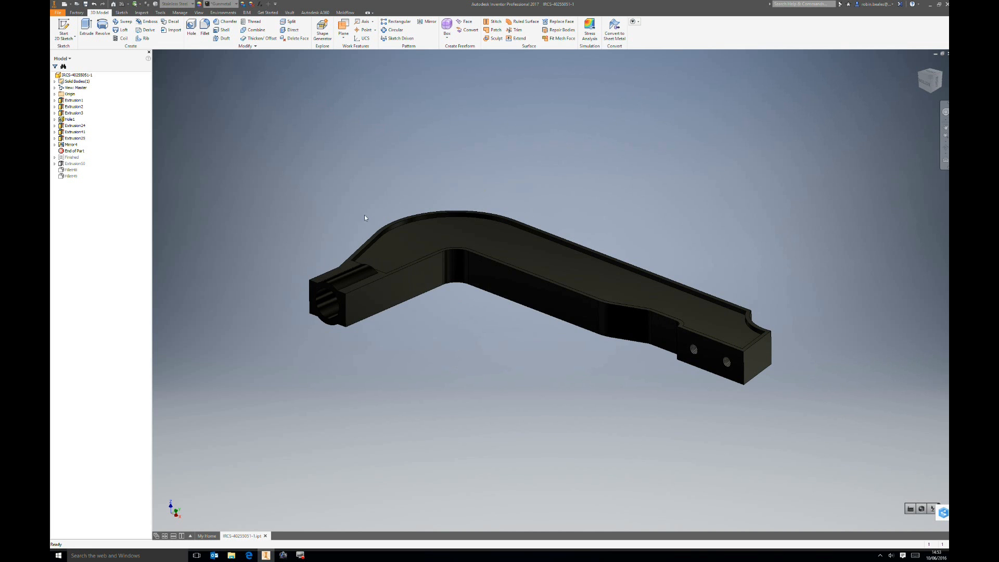
mouse_move(407, 343)
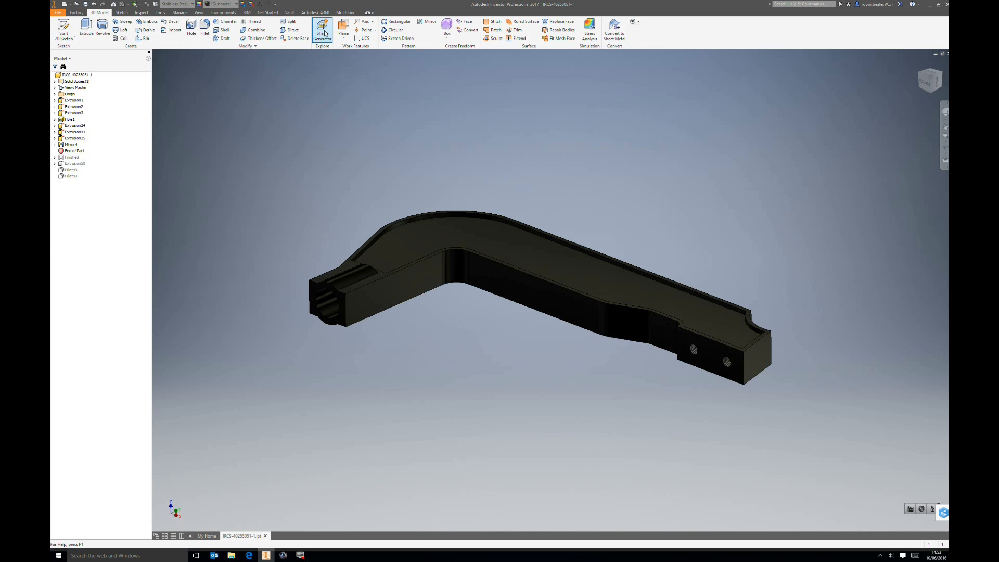
click(323, 27)
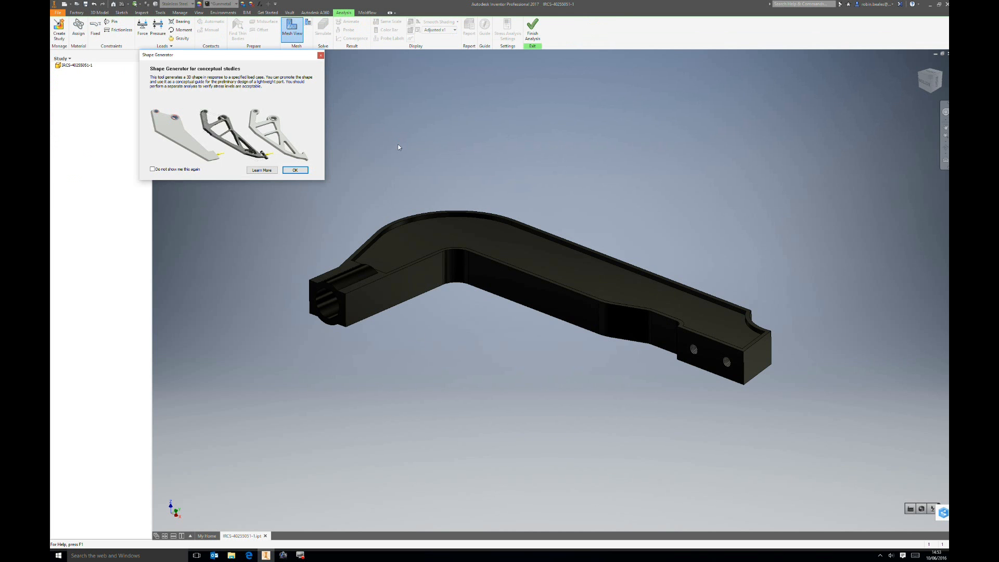
click(294, 170)
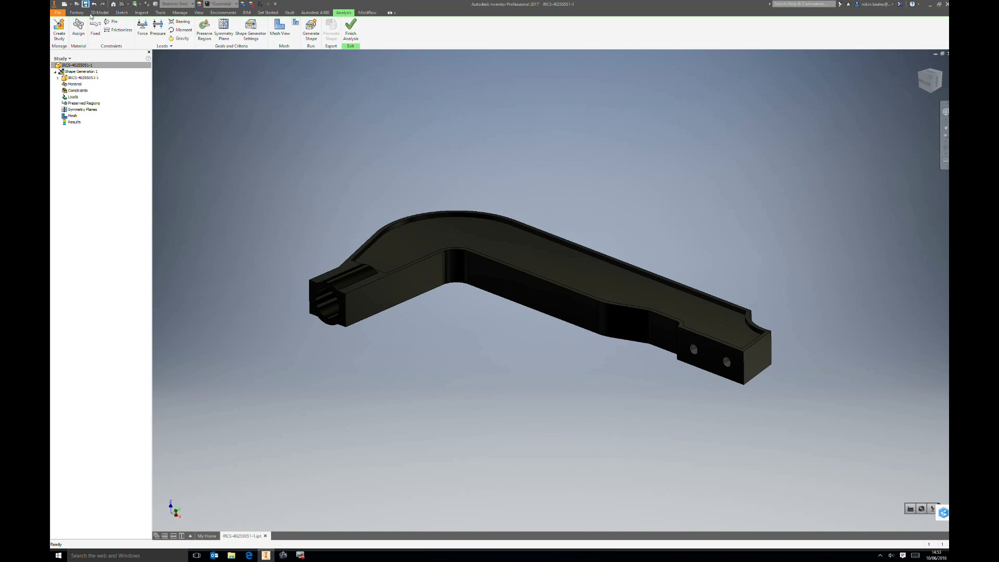
Apply a Fixed constraint to the bracket face with the two holes.
click(96, 29)
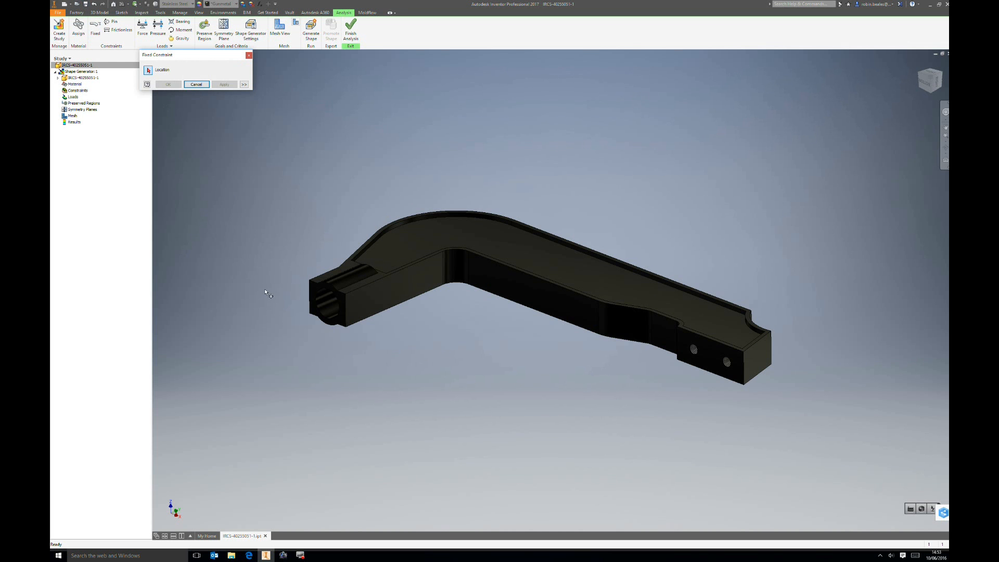
mouse_move(337, 369)
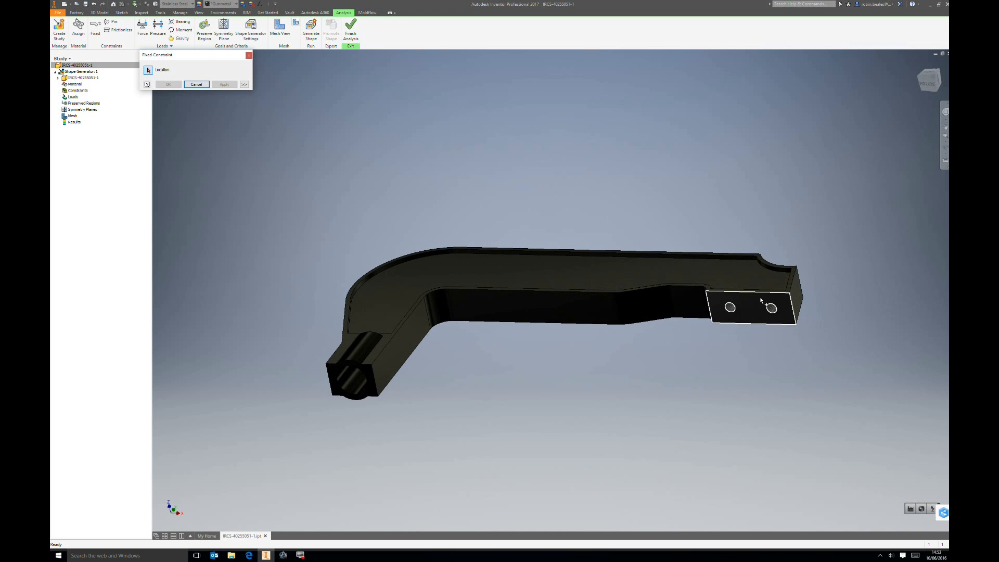
click(750, 308)
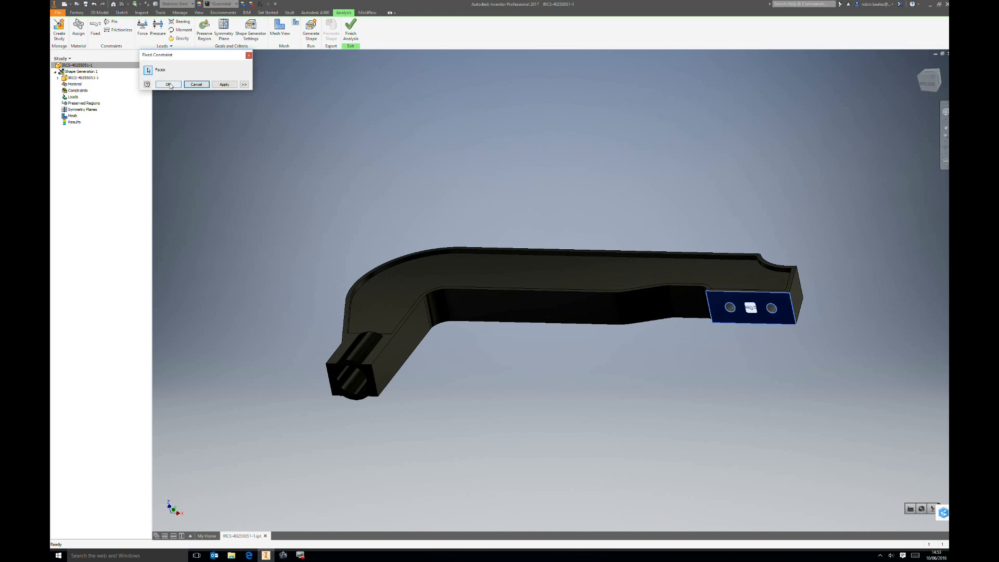
click(166, 84)
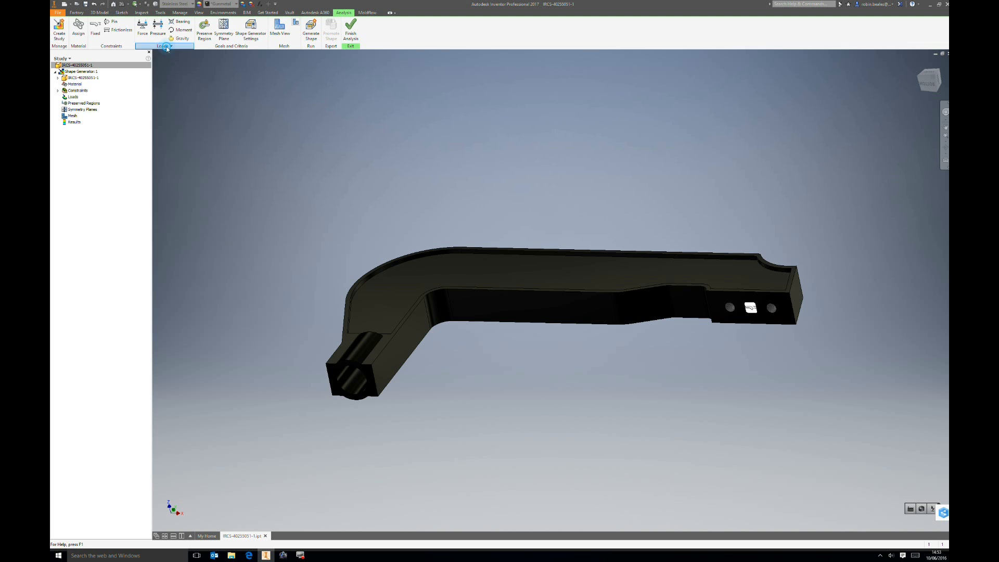
Apply a remote force of about 4000 N in negative X on the round boss.
click(142, 30)
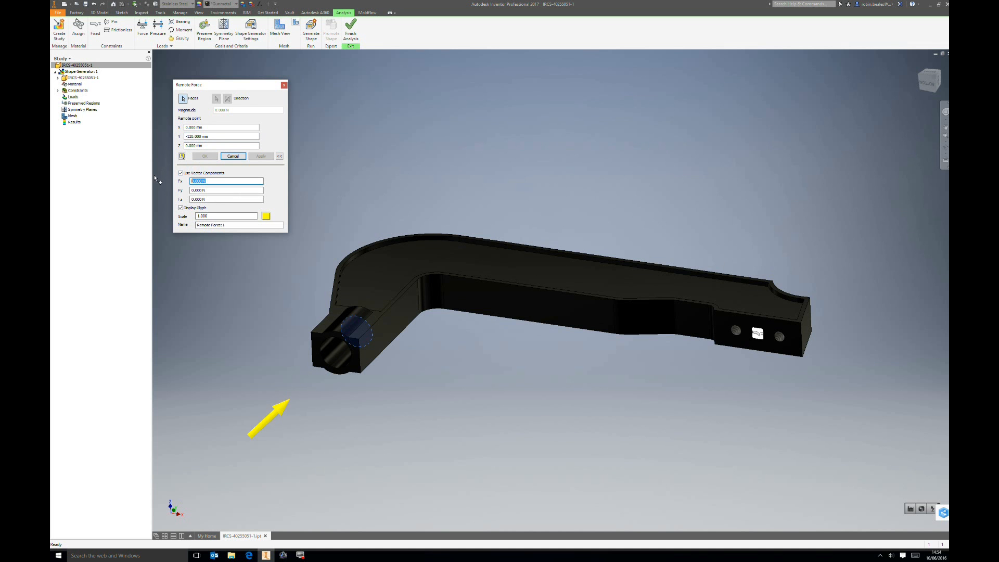
text(-400)
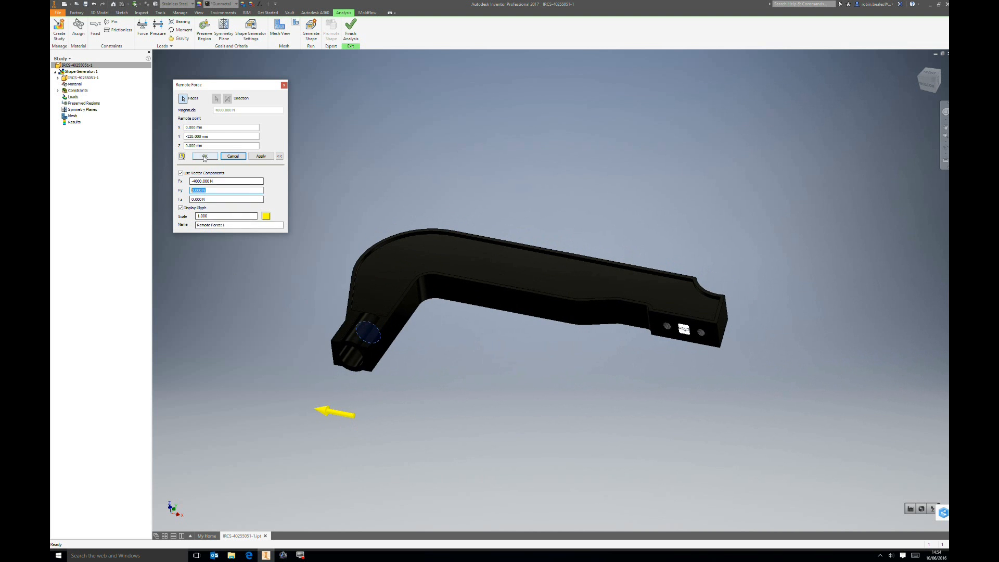
click(204, 156)
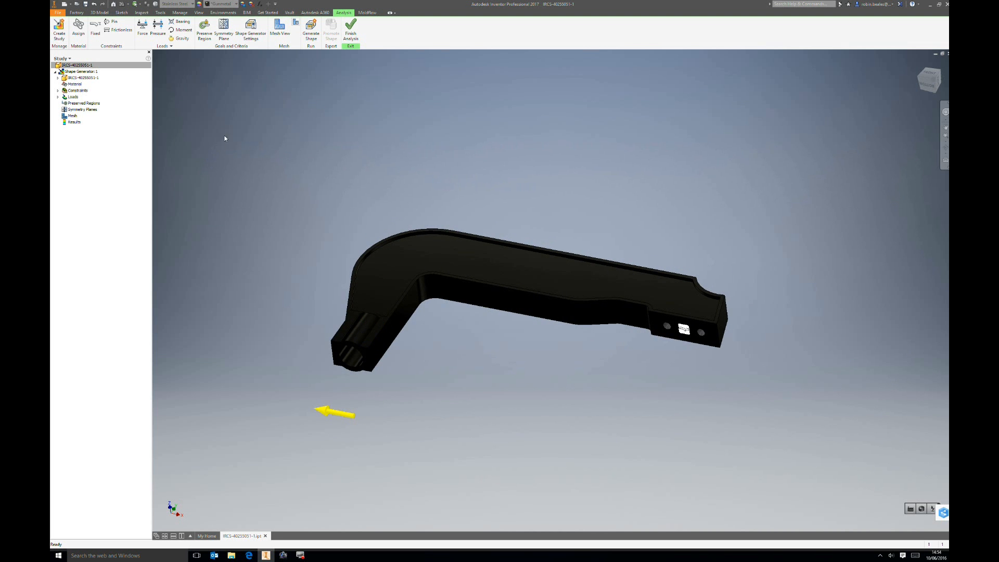
mouse_move(228, 125)
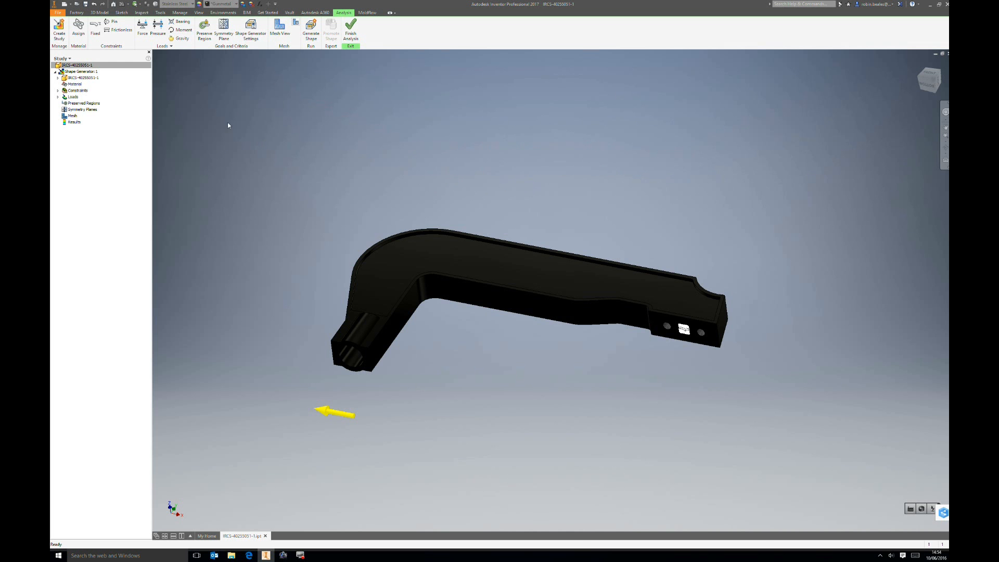
mouse_move(231, 92)
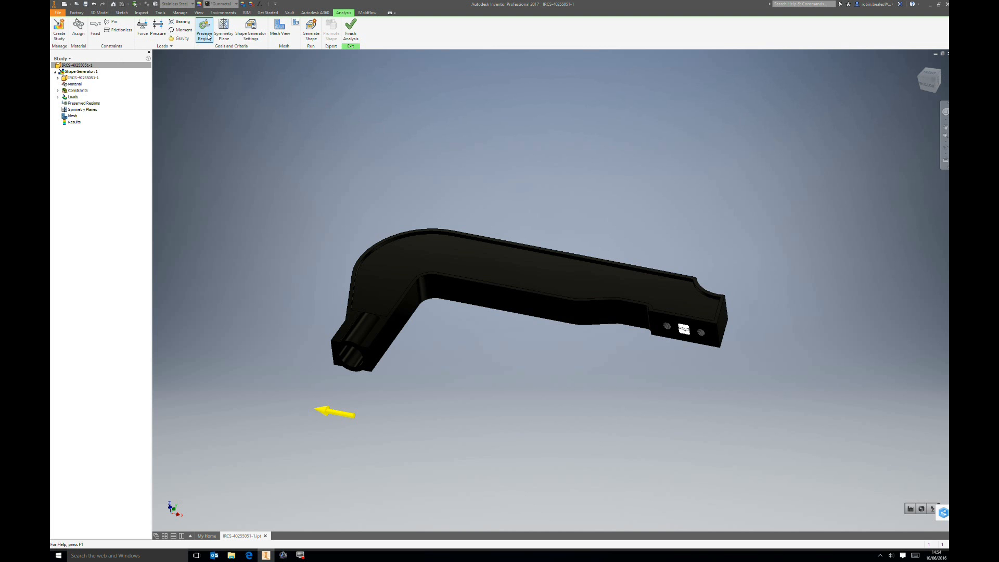
Define a cylindrical preserve region around the round boss and widen its radius.
click(204, 30)
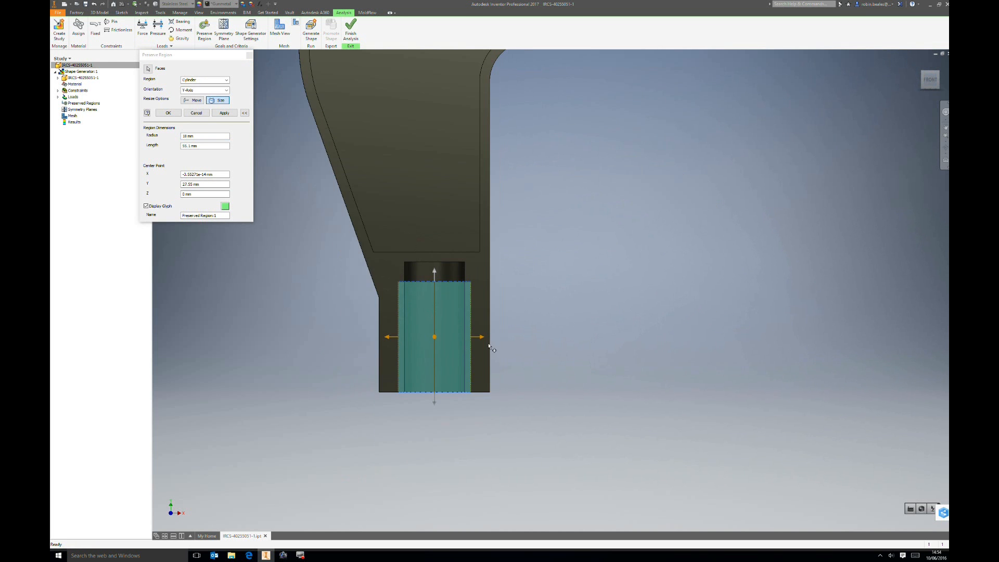
drag(480, 336, 510, 336)
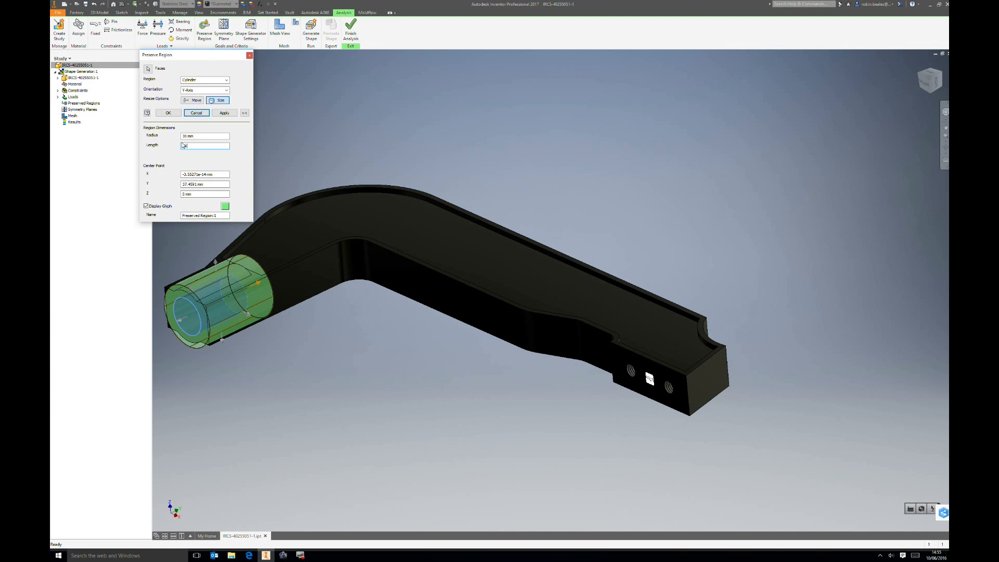
Set the cylinder length to 75 mm, then add a box preserve region (height 88, width 125) on the holed end.
text(75 mm)
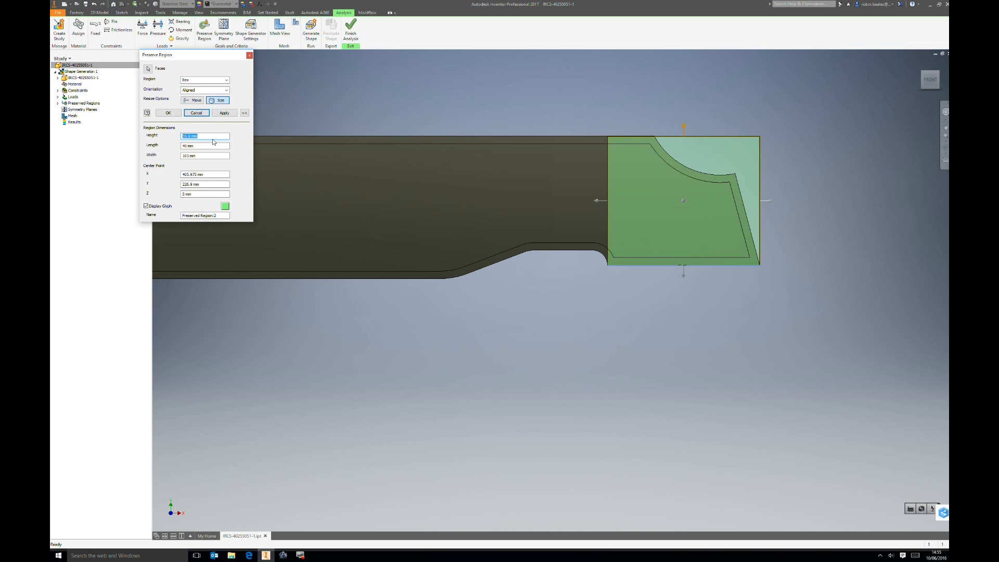
text(88)
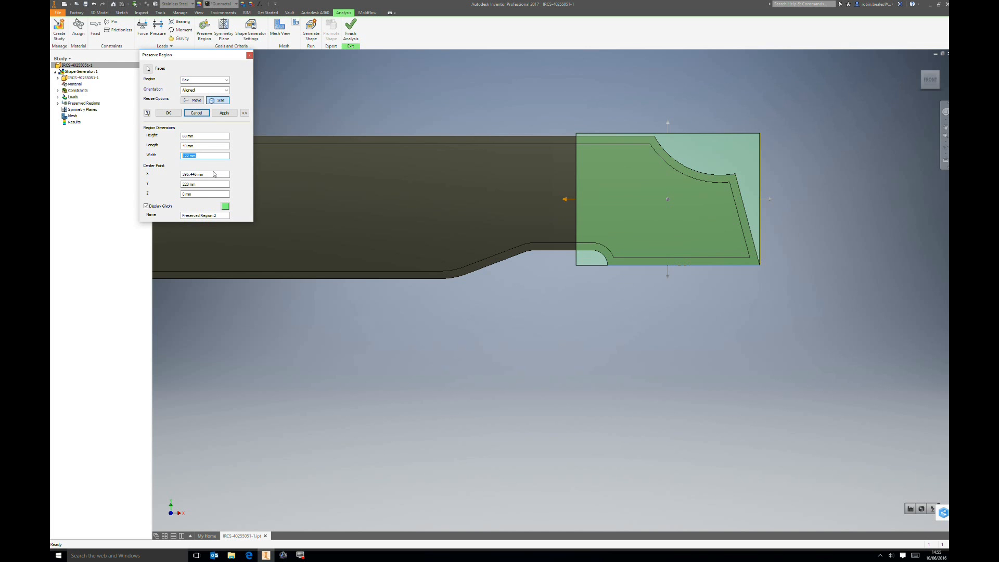
text(125)
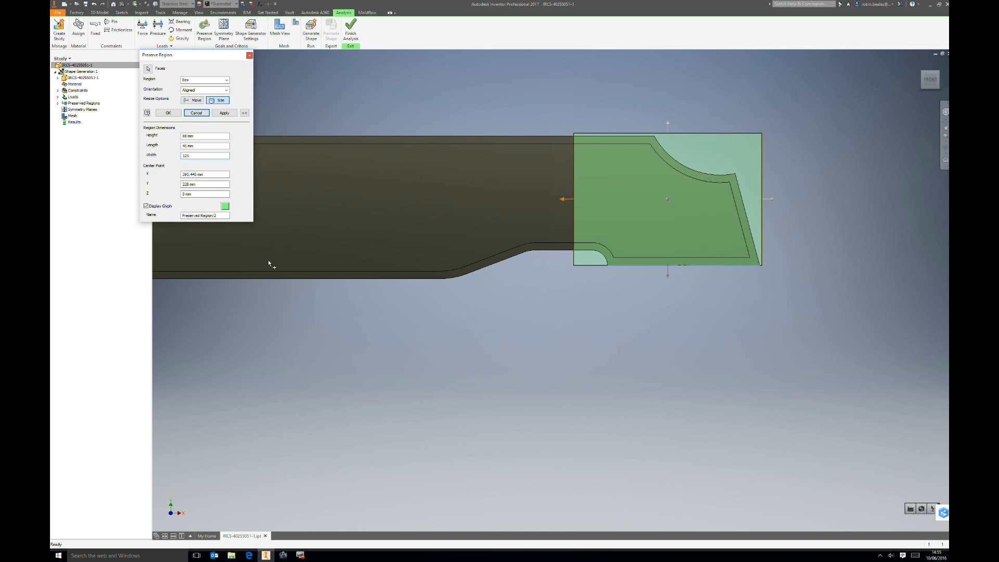
click(167, 113)
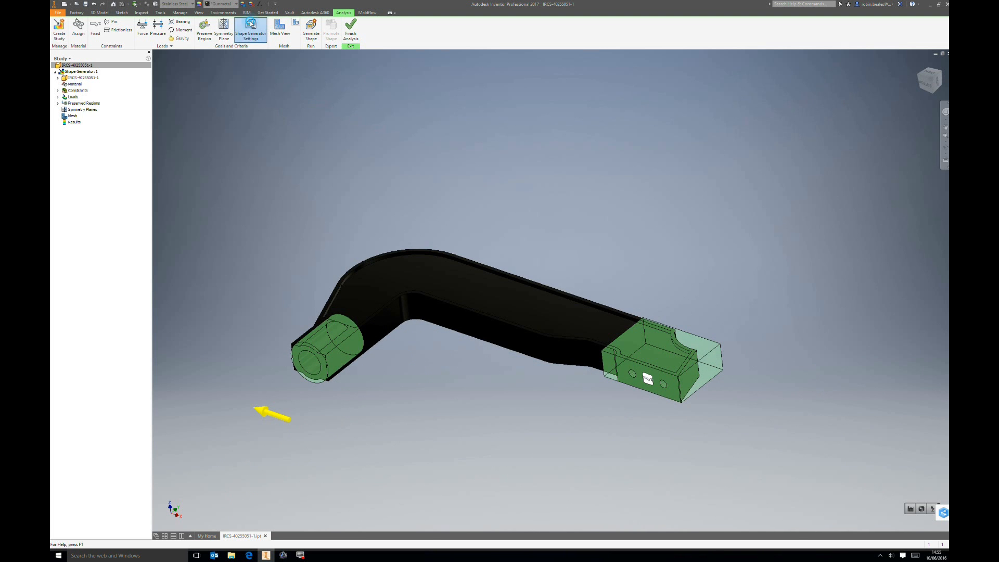
Set Shape Generator to a 60% mass reduction with a finer mesh resolution.
click(250, 31)
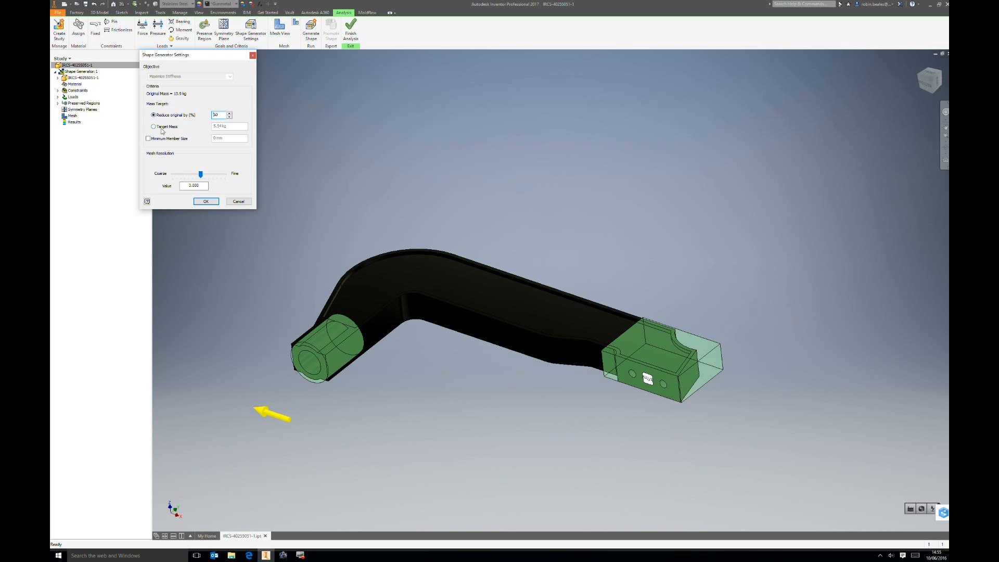
mouse_move(172, 125)
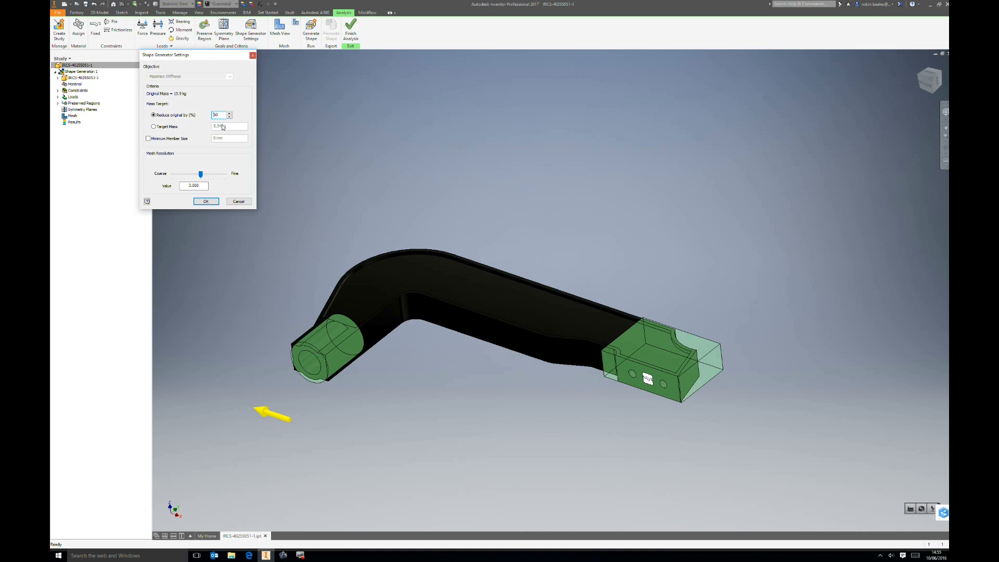
click(230, 113)
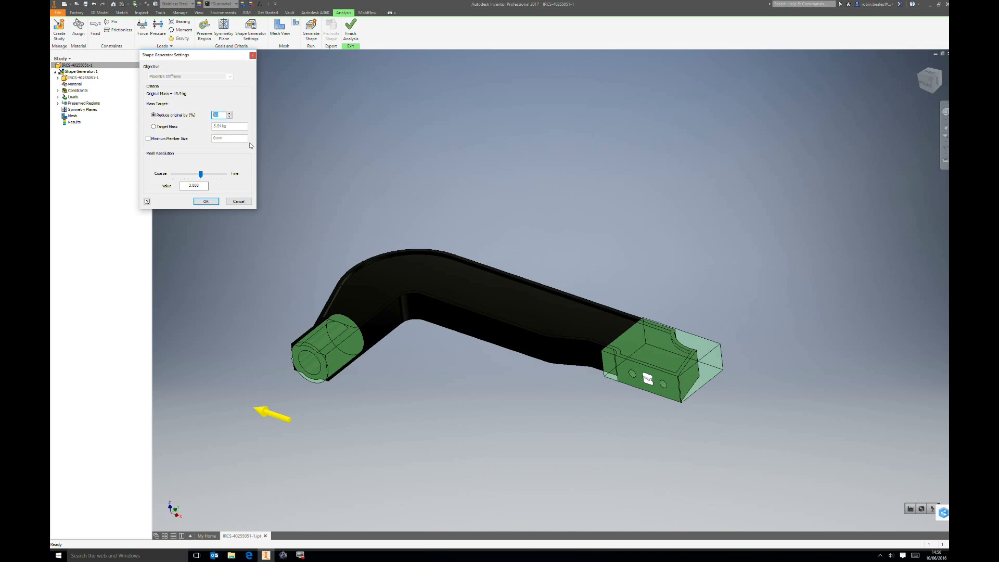
mouse_move(217, 132)
text(60)
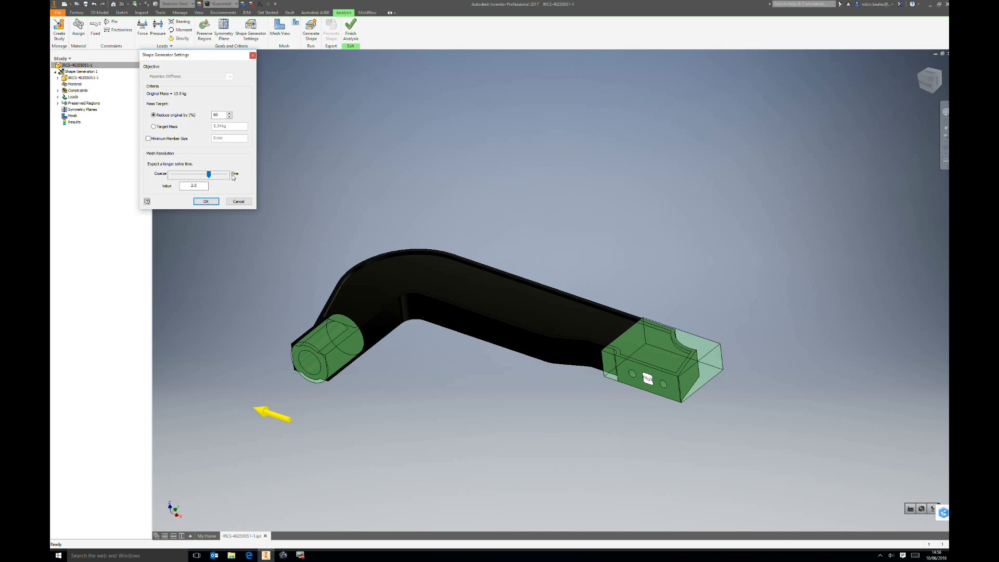
mouse_move(167, 179)
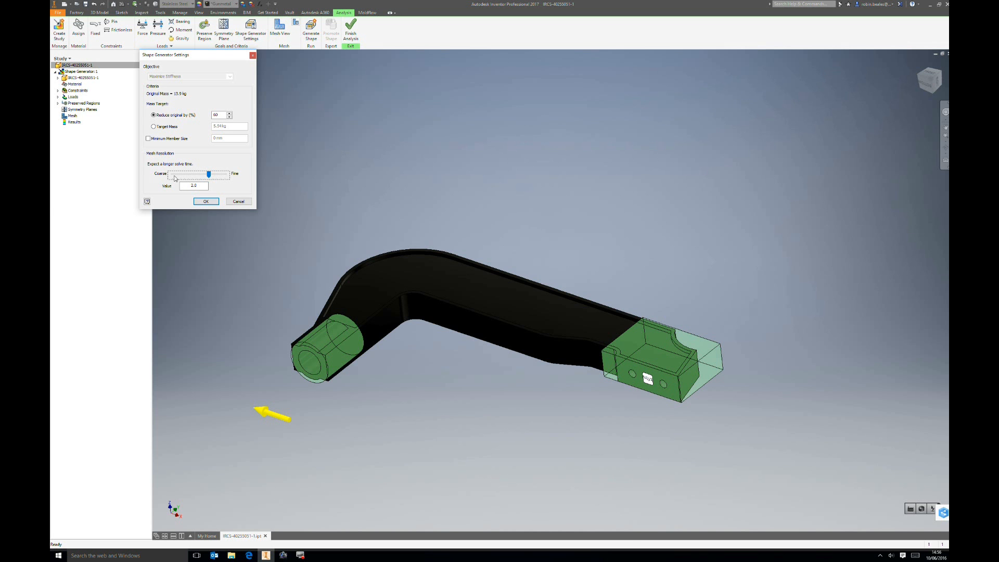
click(205, 200)
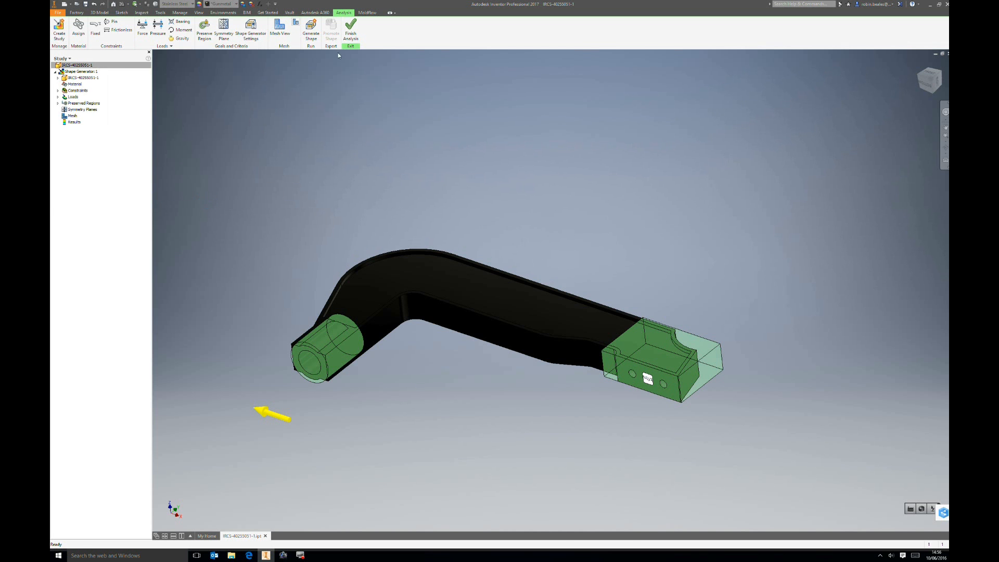
Run the Generate Shape computation for the bracket study.
click(311, 29)
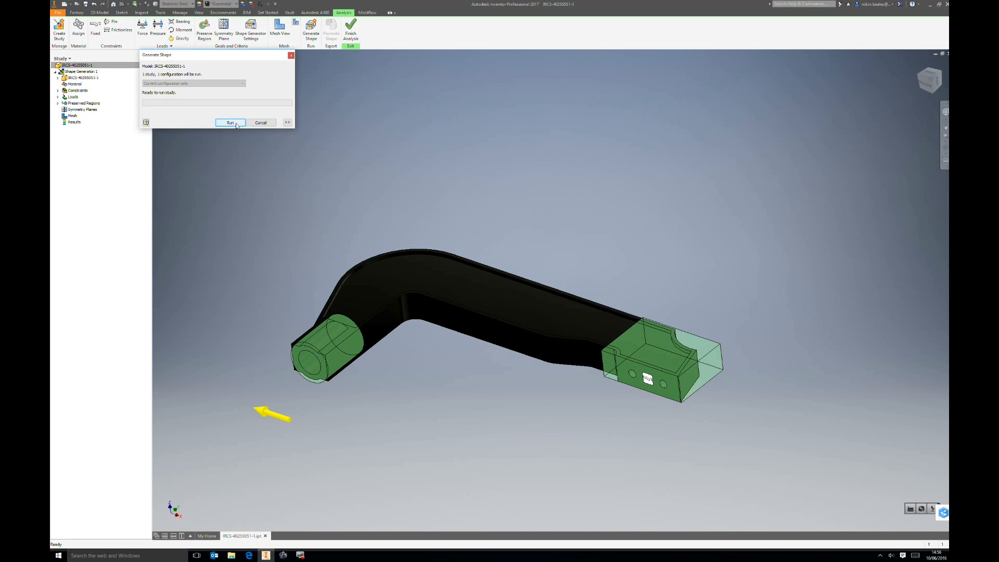
click(228, 123)
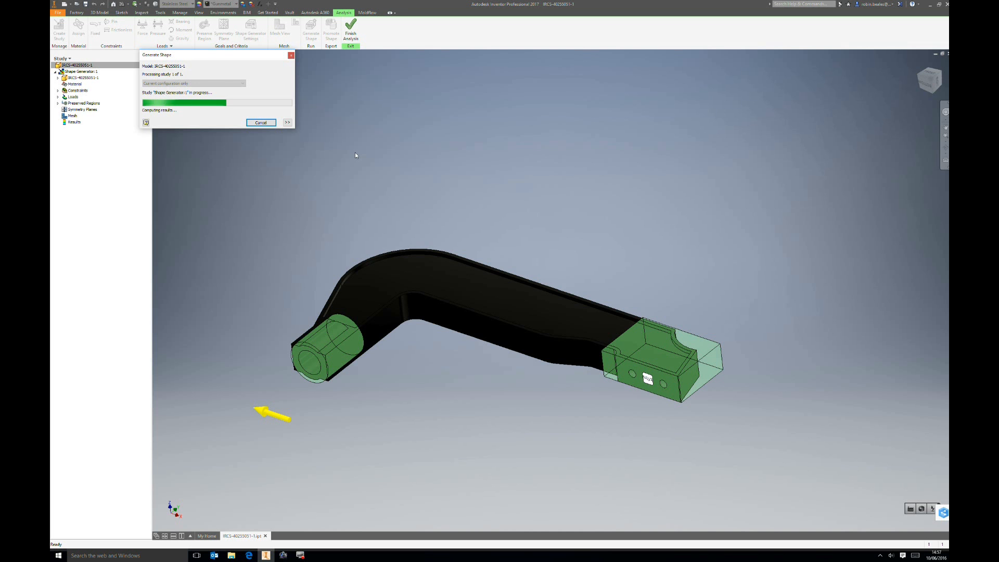
mouse_move(366, 509)
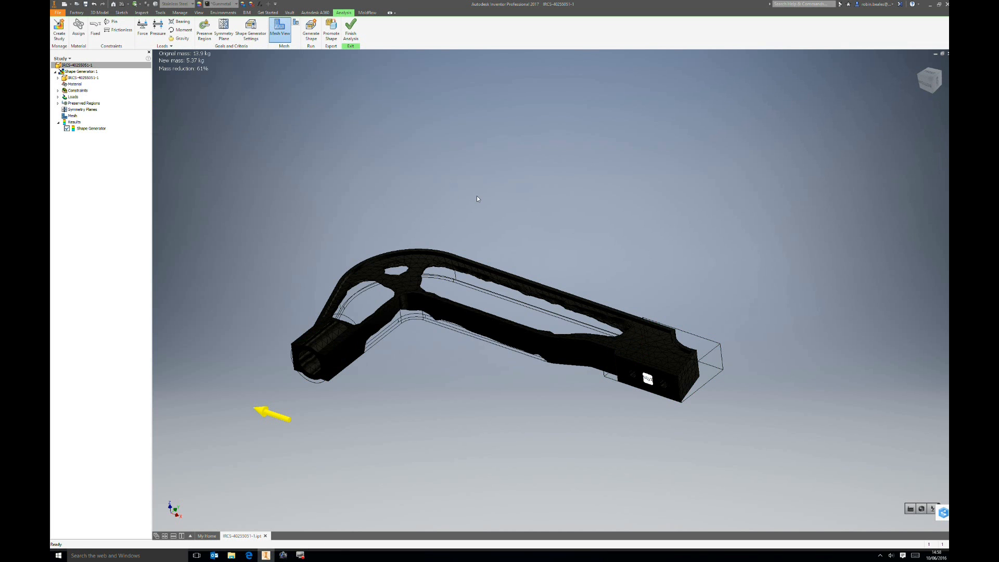
mouse_move(469, 220)
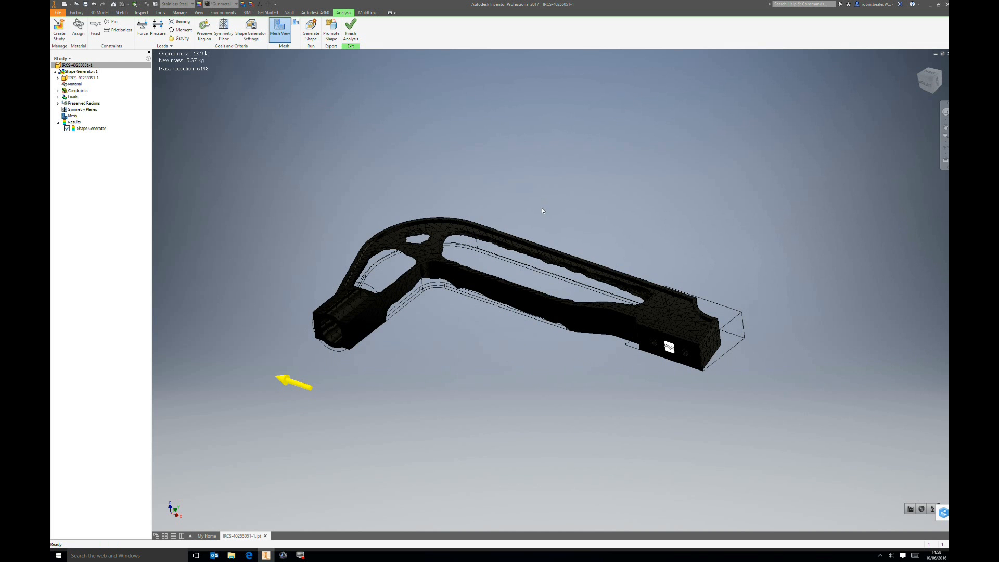
mouse_move(554, 219)
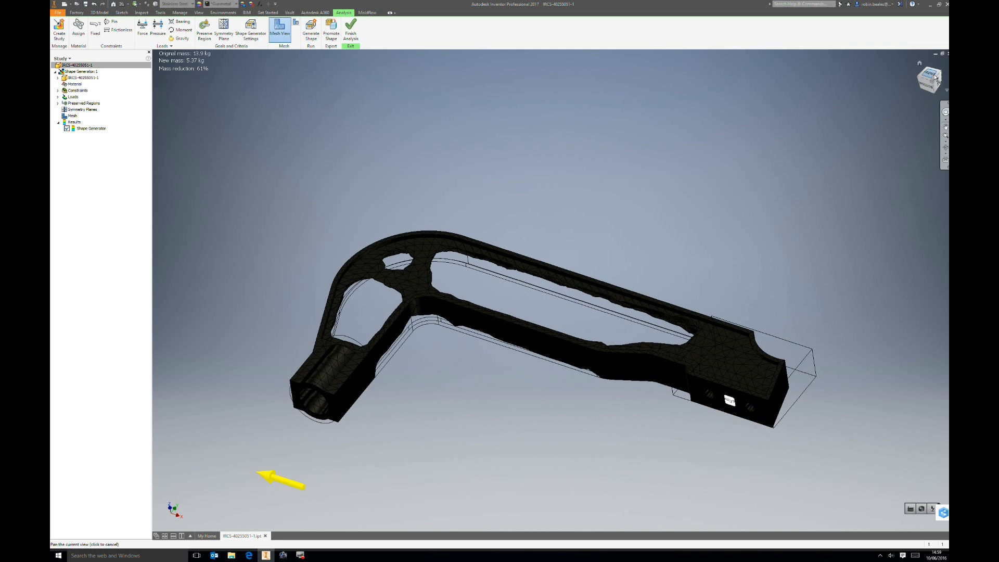
View the 61%-reduced mesh from the front and bring up the Promote Shape options.
click(929, 79)
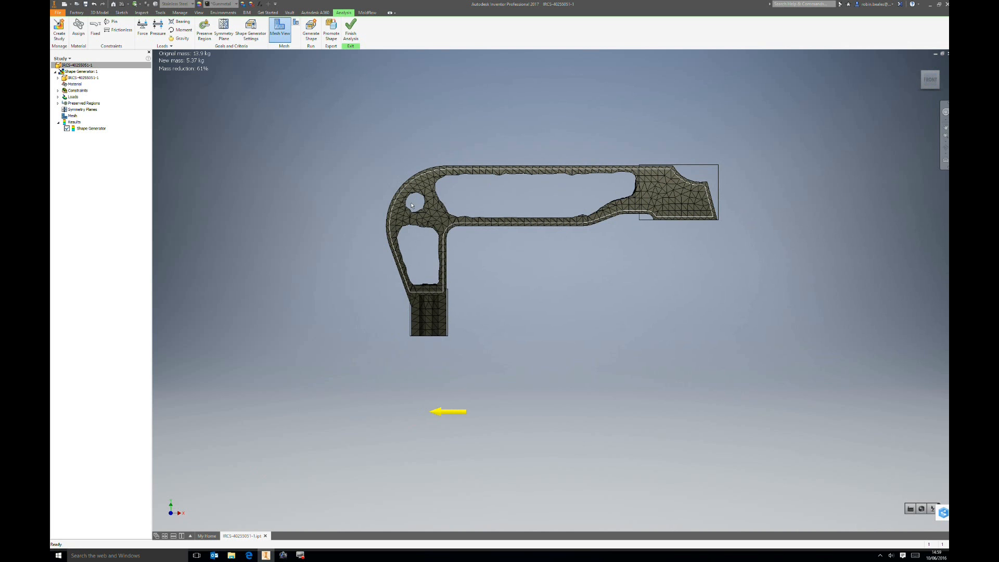
mouse_move(417, 257)
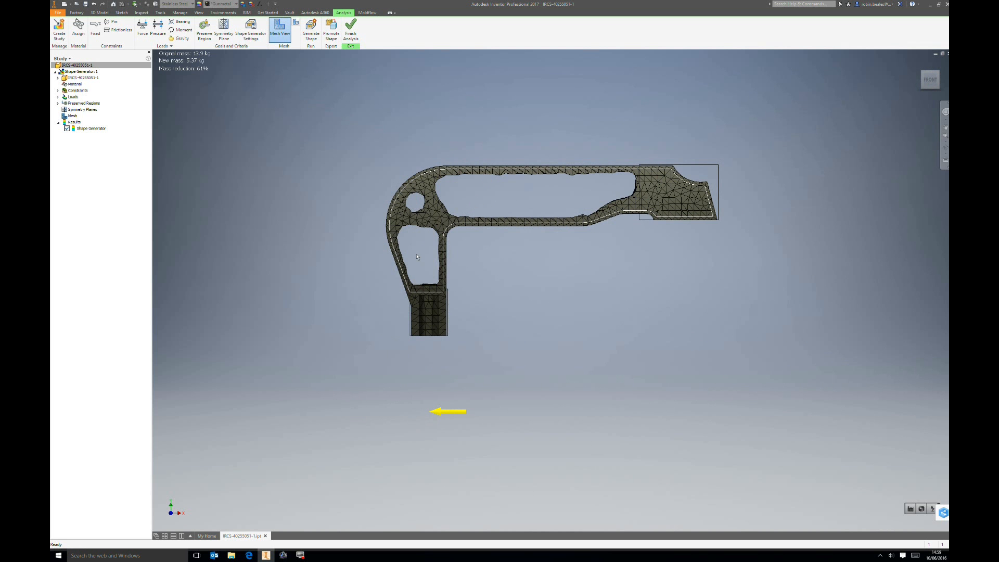
mouse_move(446, 253)
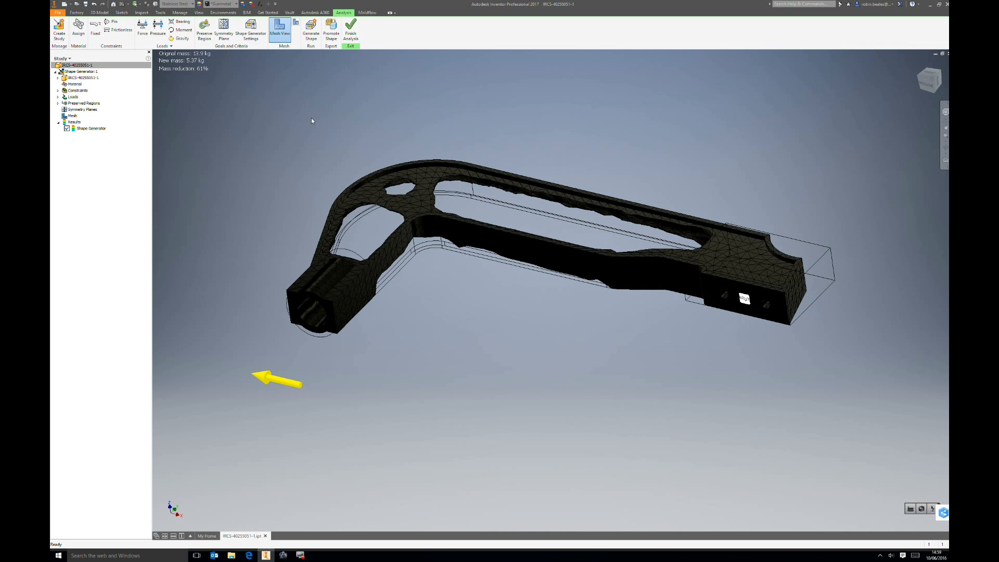
click(331, 33)
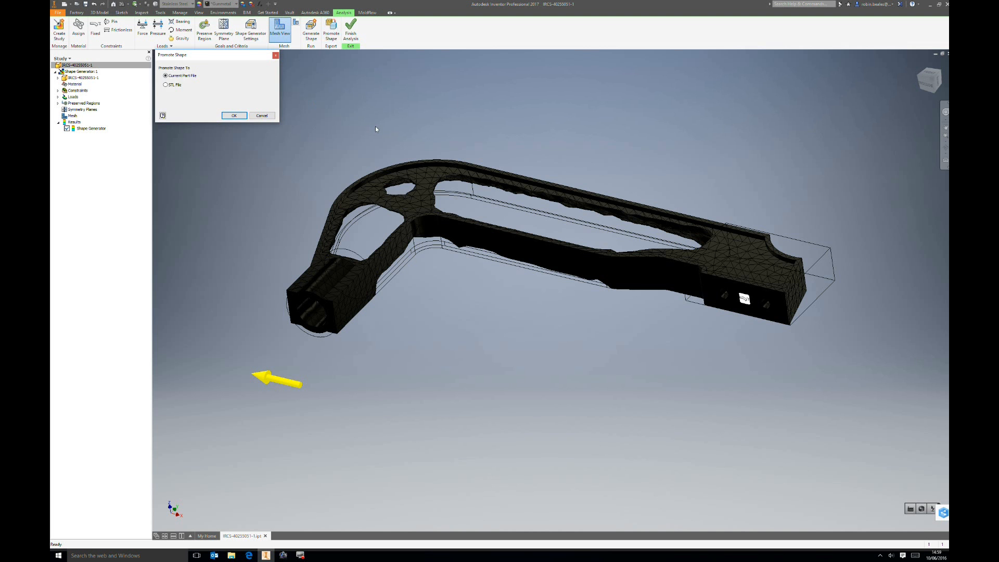
Promote the optimized shape into the current part file and acknowledge the success message.
click(234, 116)
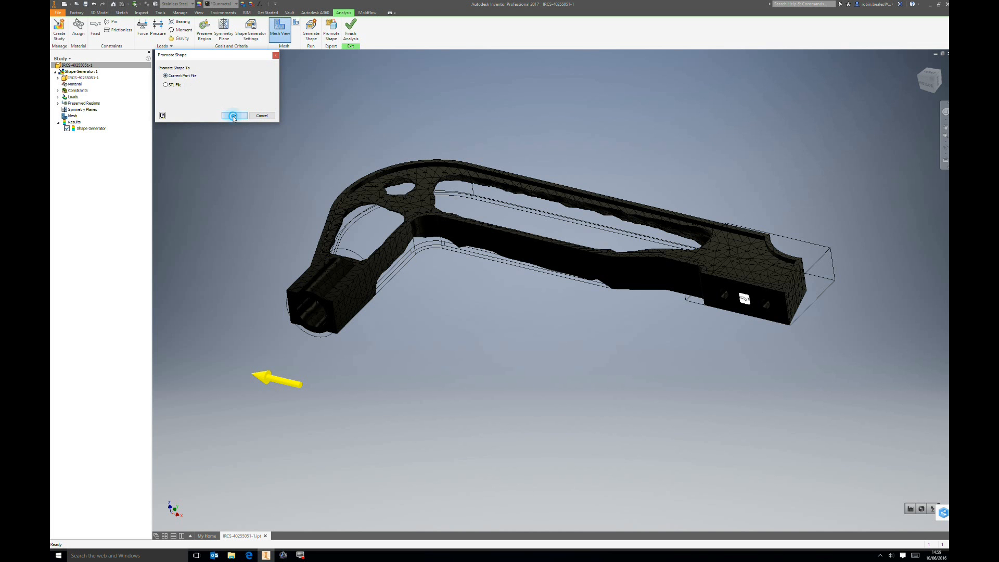
click(232, 116)
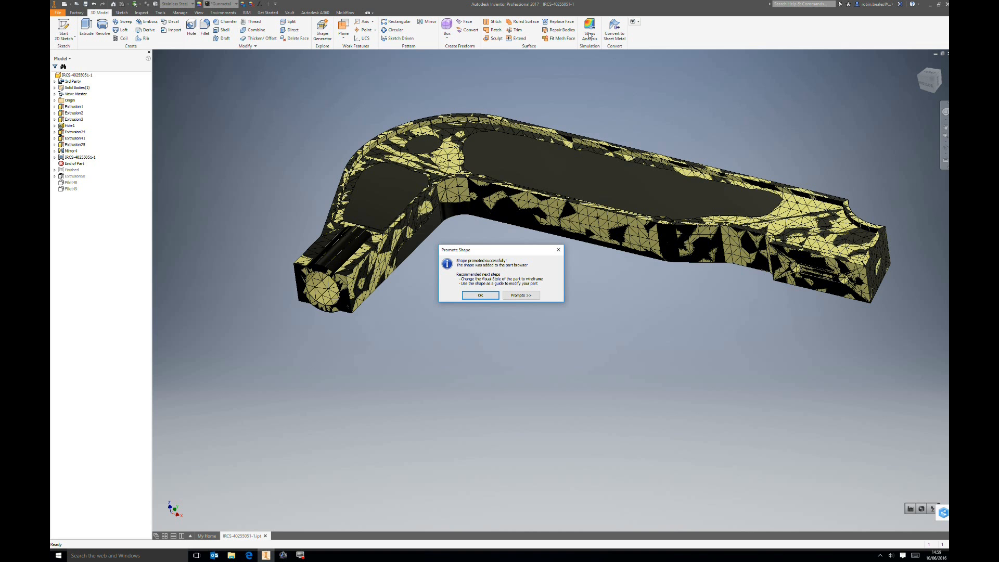
mouse_move(377, 289)
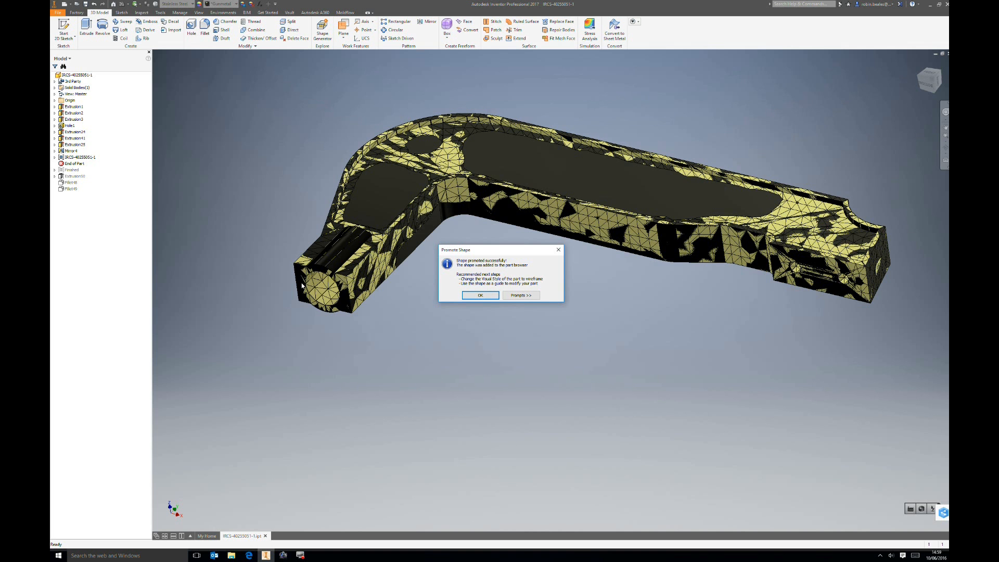
mouse_move(415, 149)
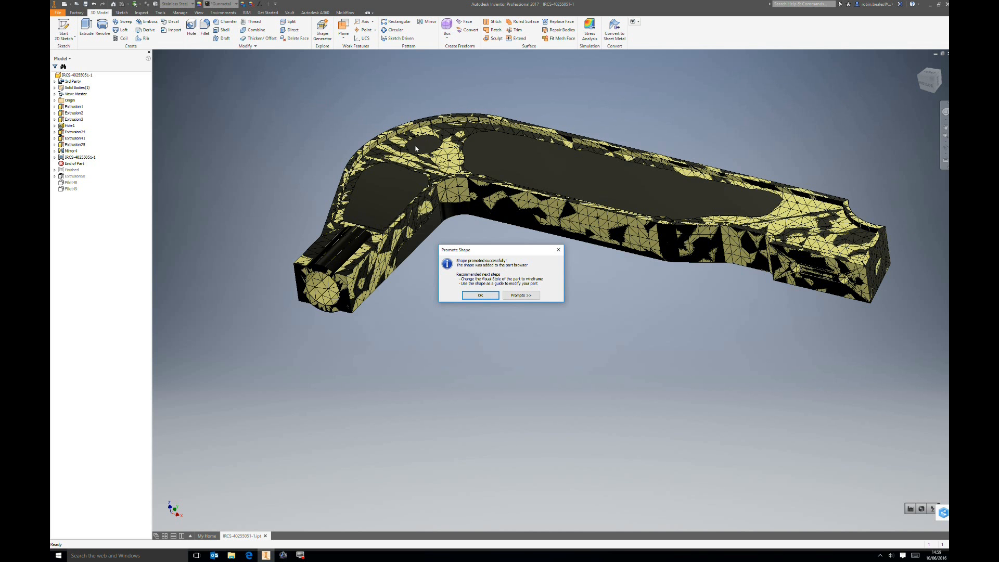
mouse_move(658, 279)
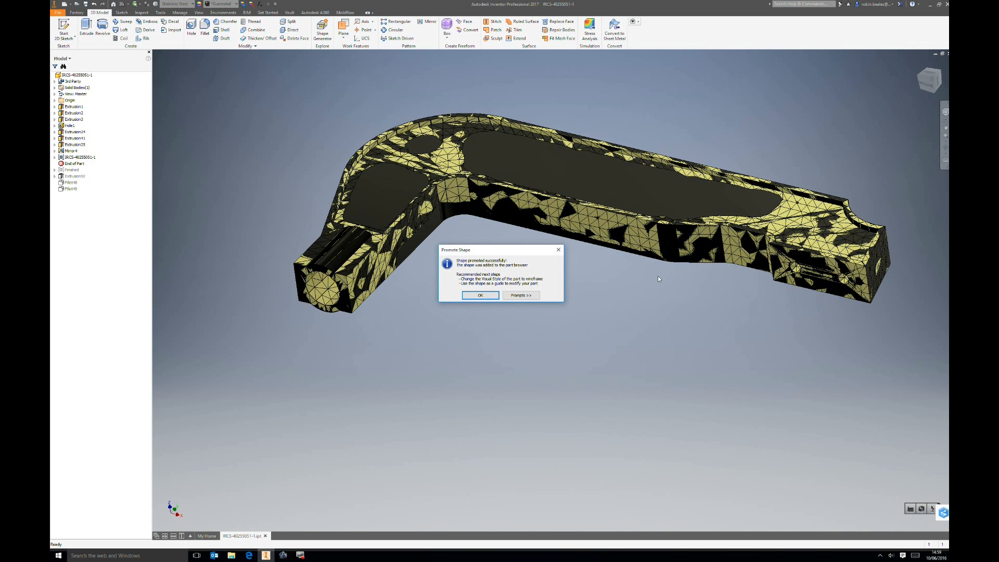
mouse_move(399, 365)
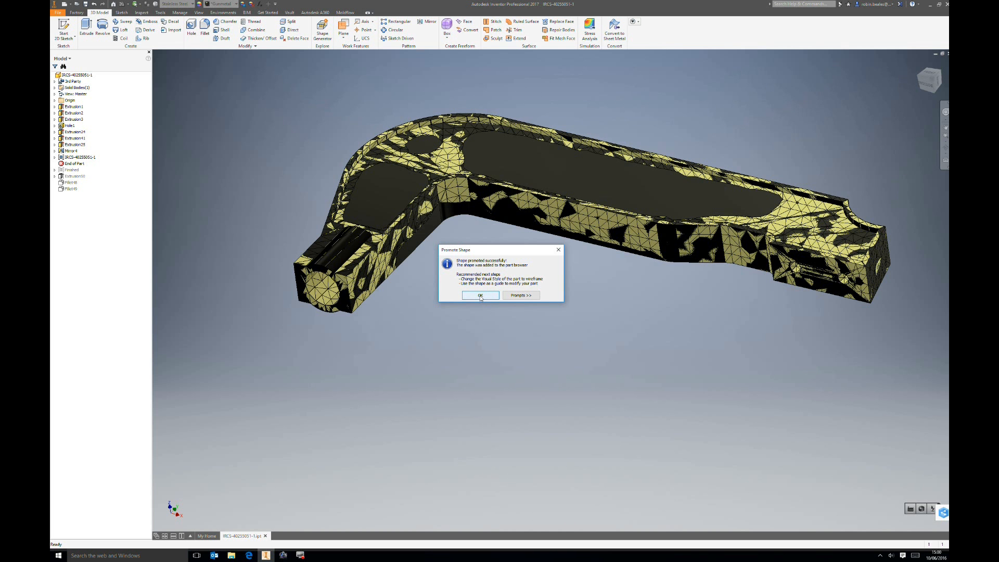
click(479, 295)
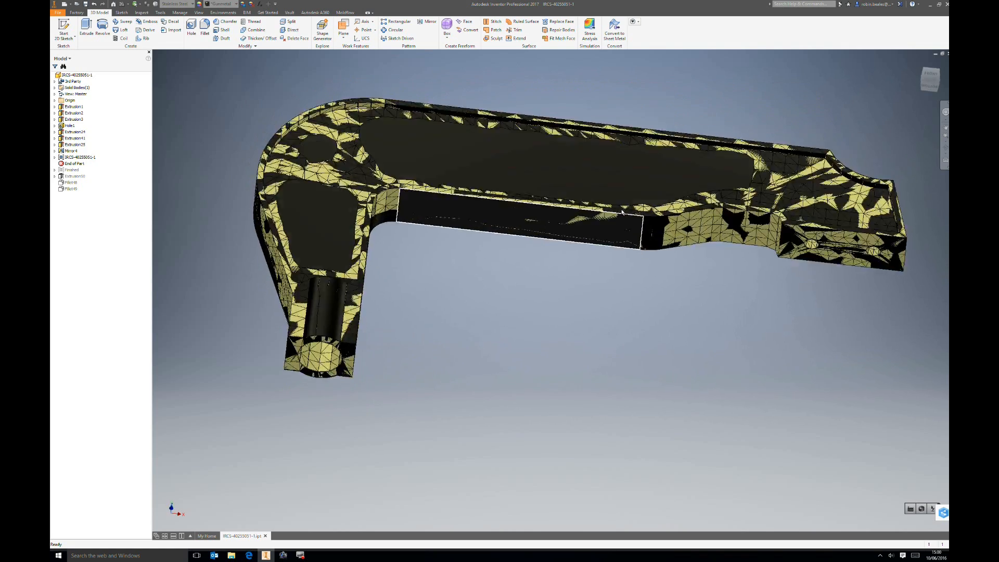
drag(621, 210, 618, 303)
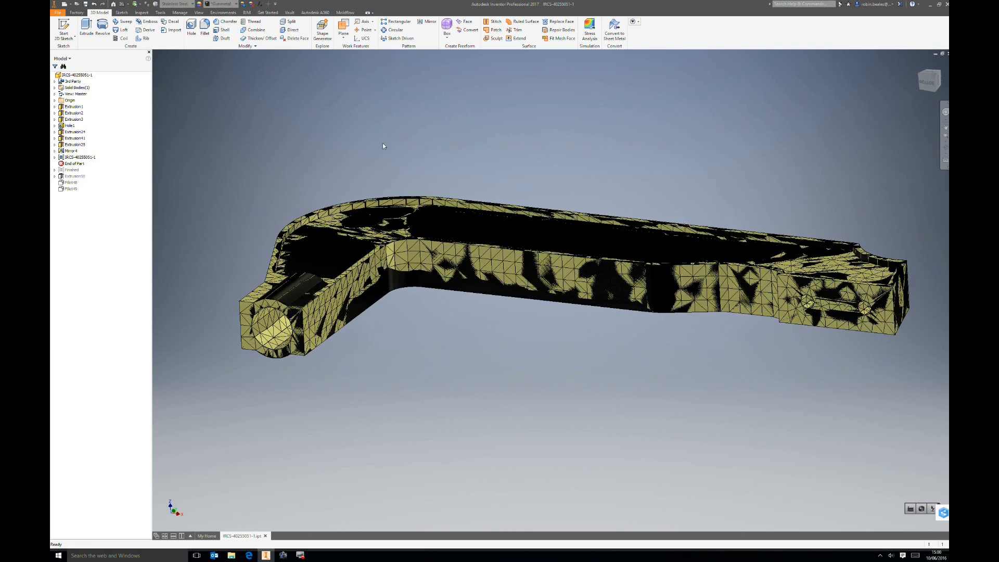
mouse_move(64, 27)
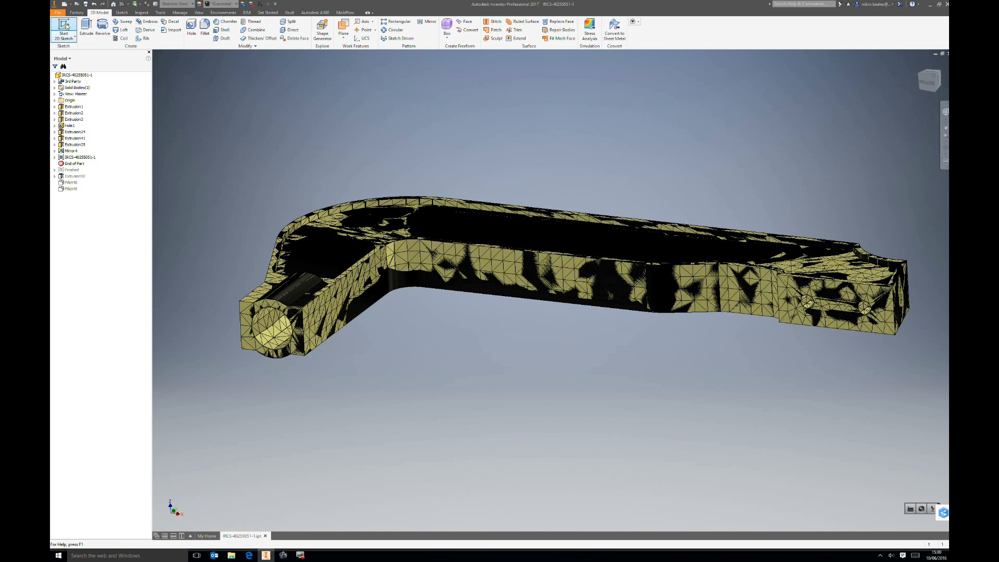
click(64, 32)
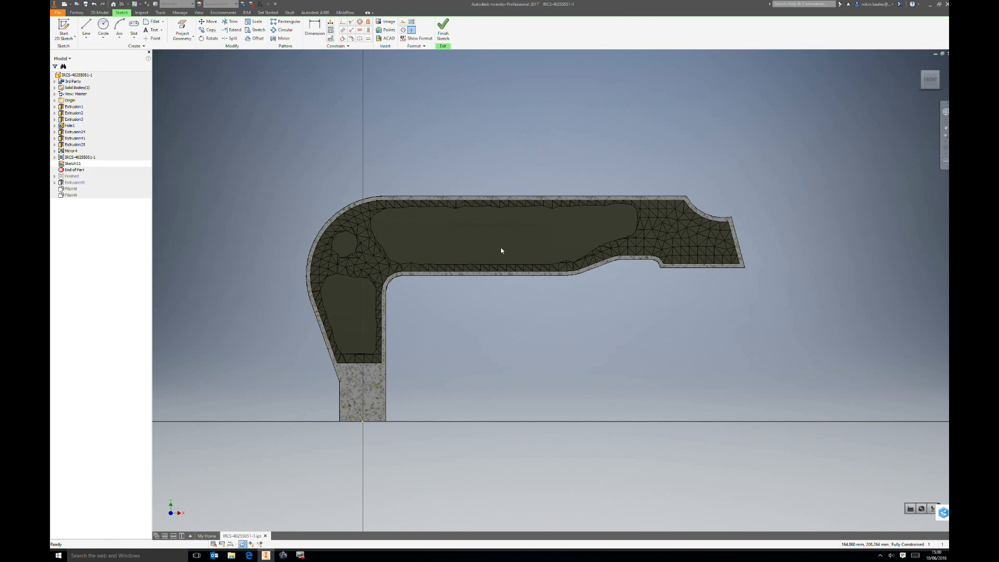
Sketch the four-sided leg pocket, the round corner pocket and the long arm slot over the mesh.
click(87, 25)
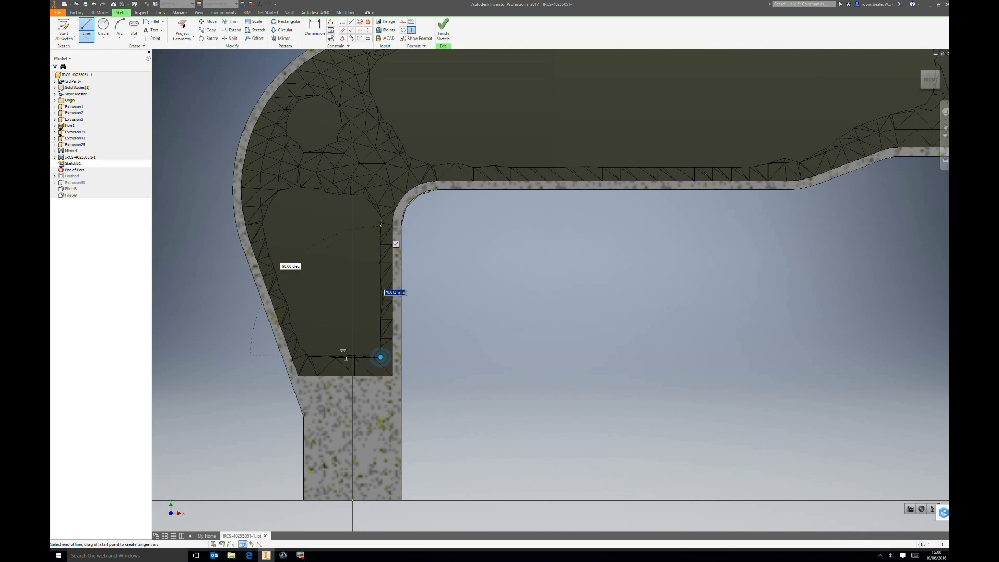
mouse_move(284, 186)
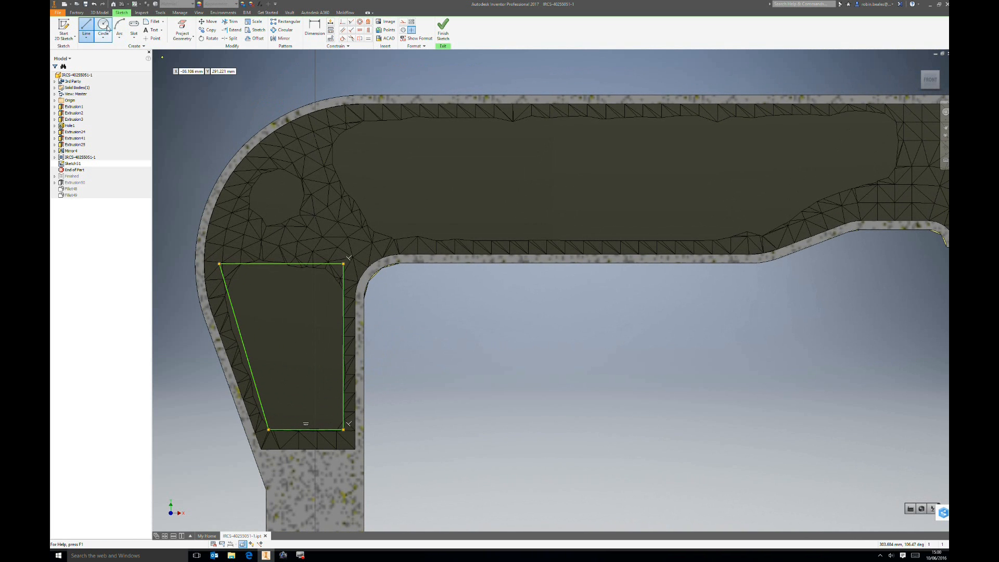
click(103, 25)
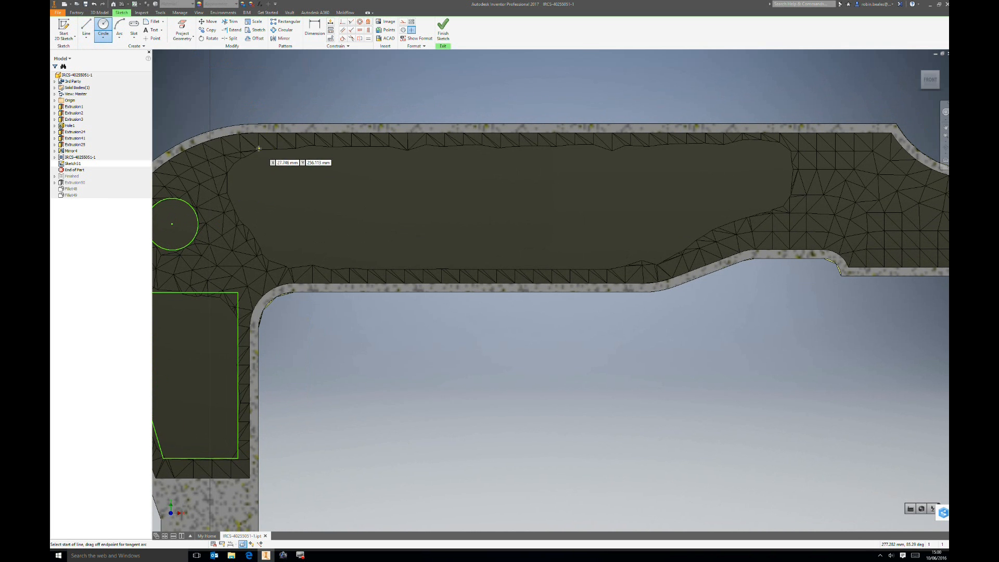
click(87, 25)
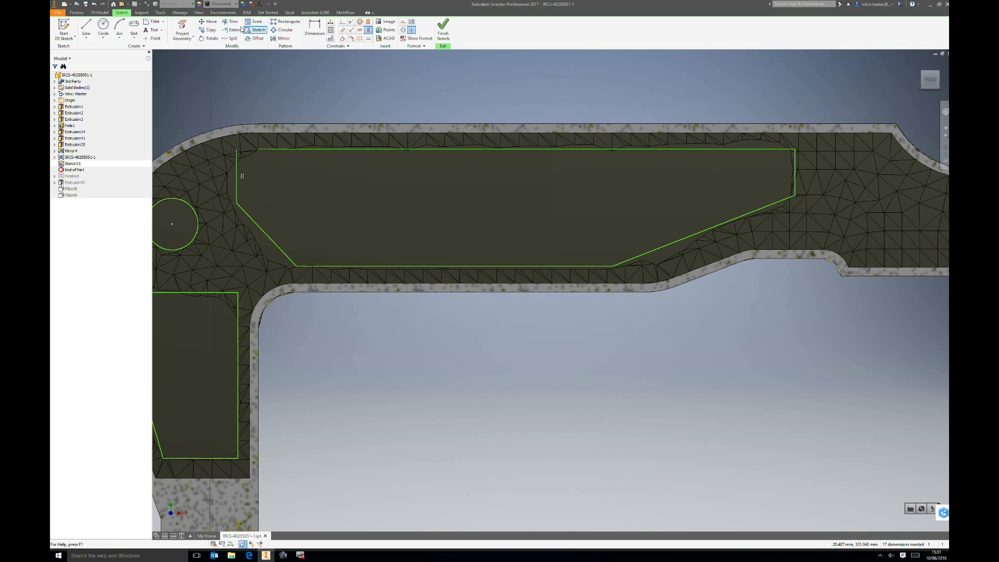
click(236, 31)
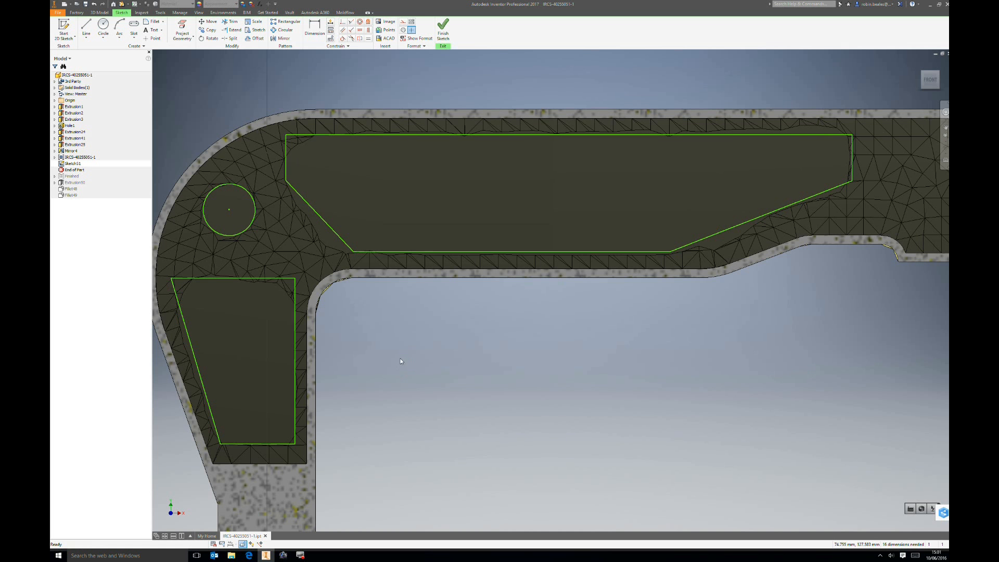
mouse_move(443, 27)
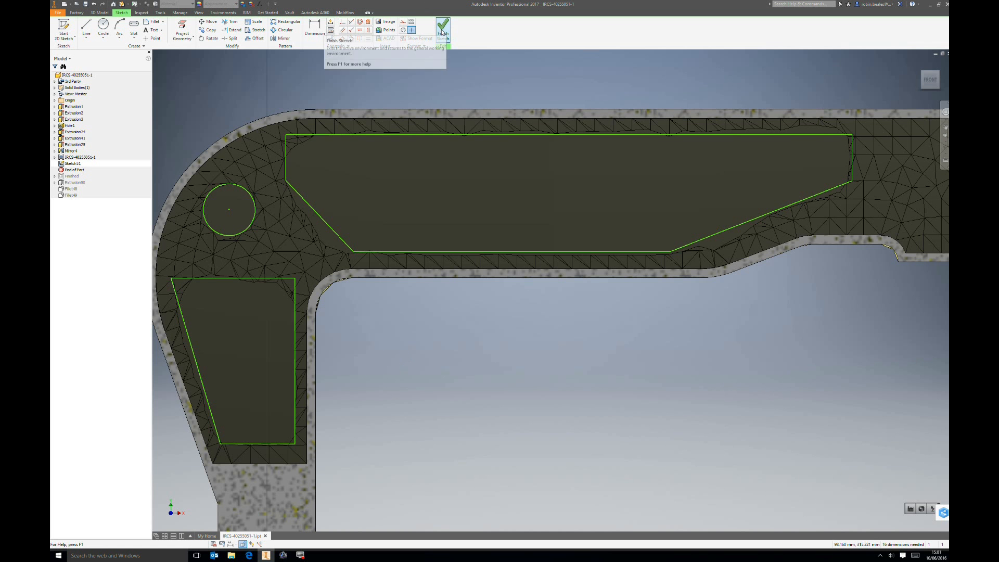
Extrude the three pocket profiles as a cut with extents All, leaving open windows and a round hole.
click(442, 28)
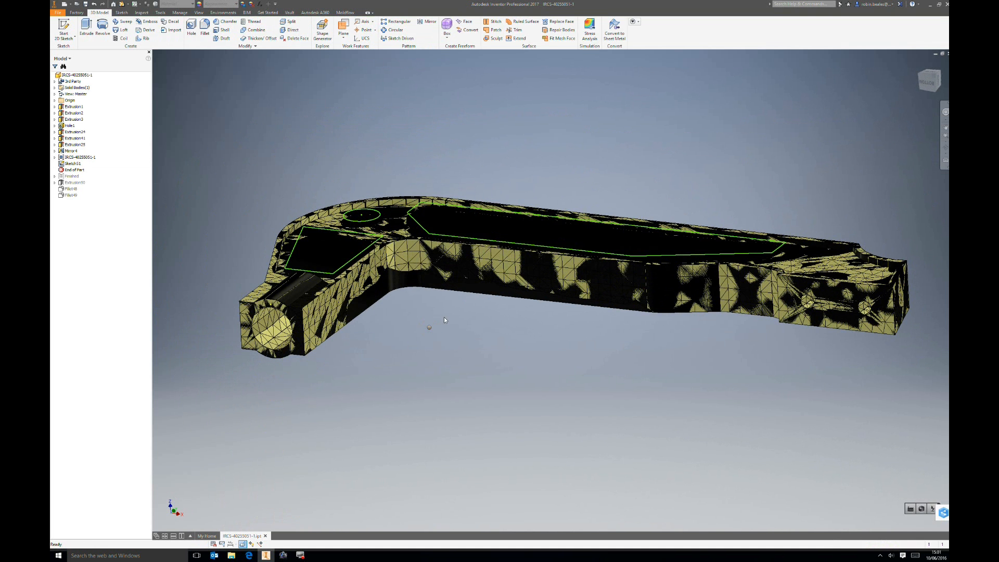
click(86, 30)
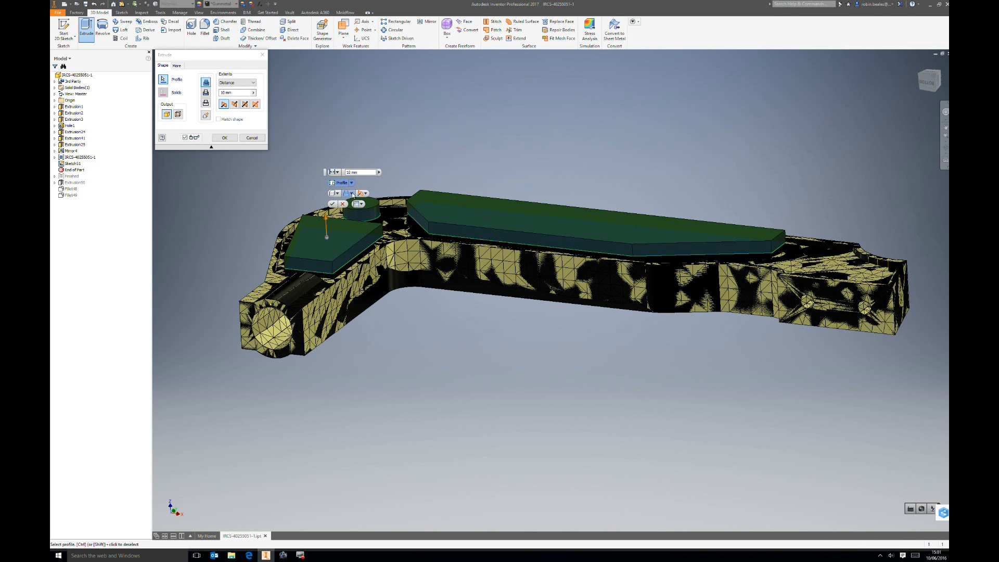
click(337, 171)
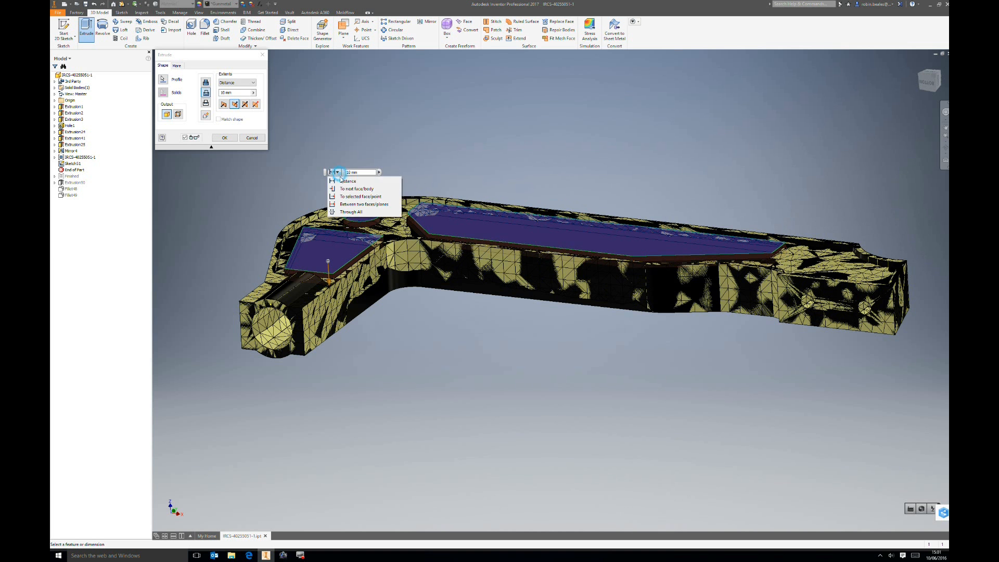
click(351, 212)
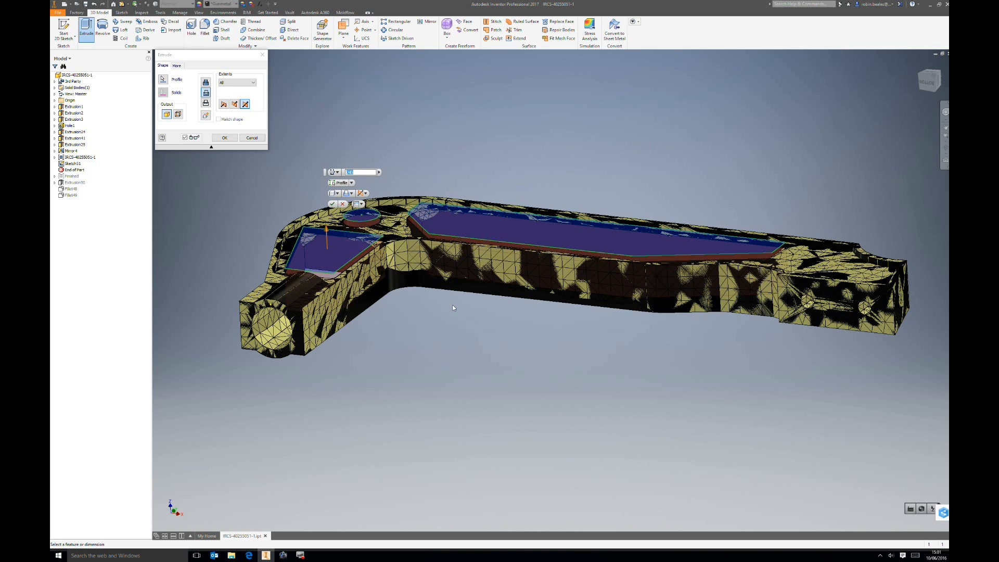
click(252, 137)
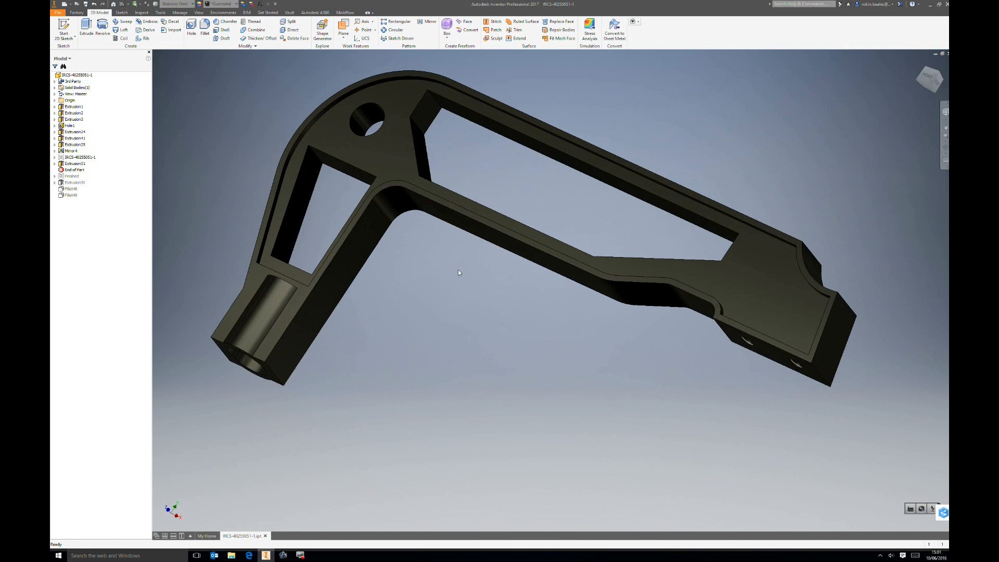
Round the vertical corner edges inside the pockets with 2 mm fillets.
click(205, 29)
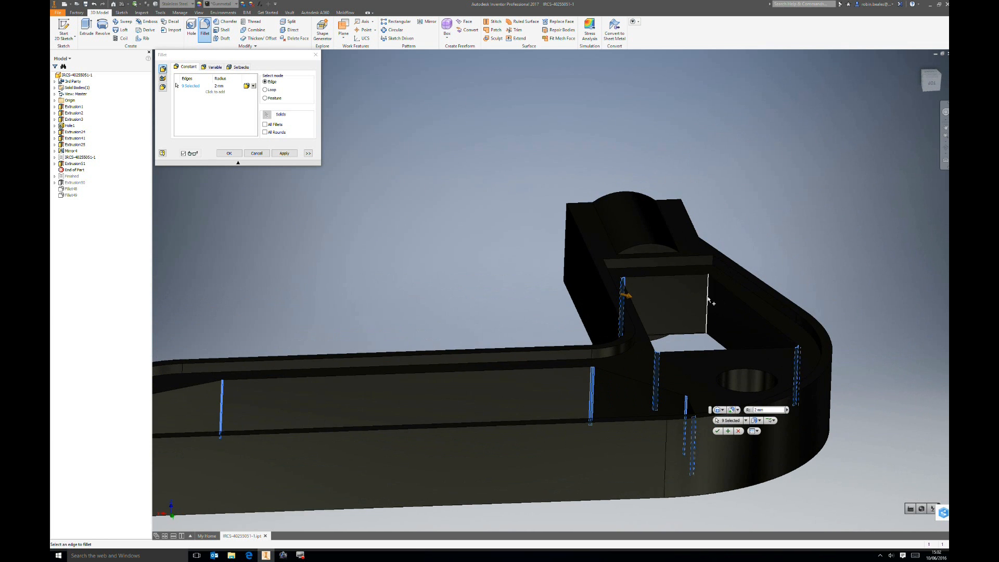
click(707, 300)
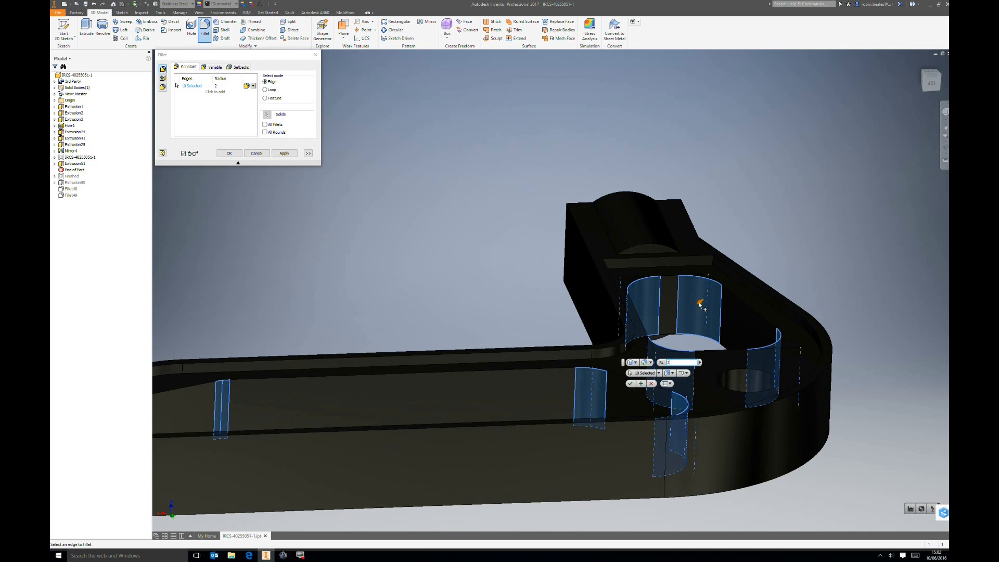
click(229, 153)
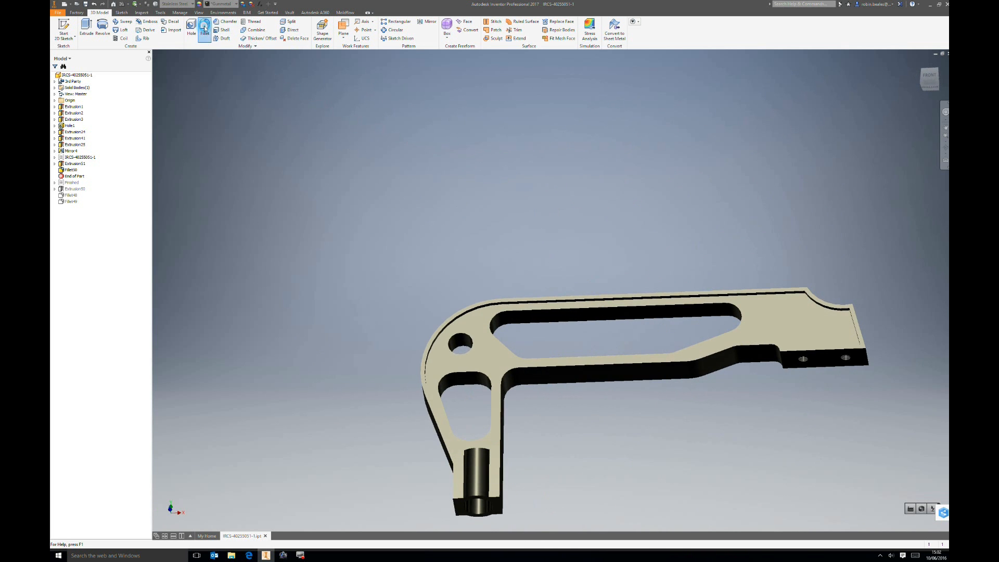
Round the rim edges around the pockets and hole with 5 mm fillets.
click(205, 31)
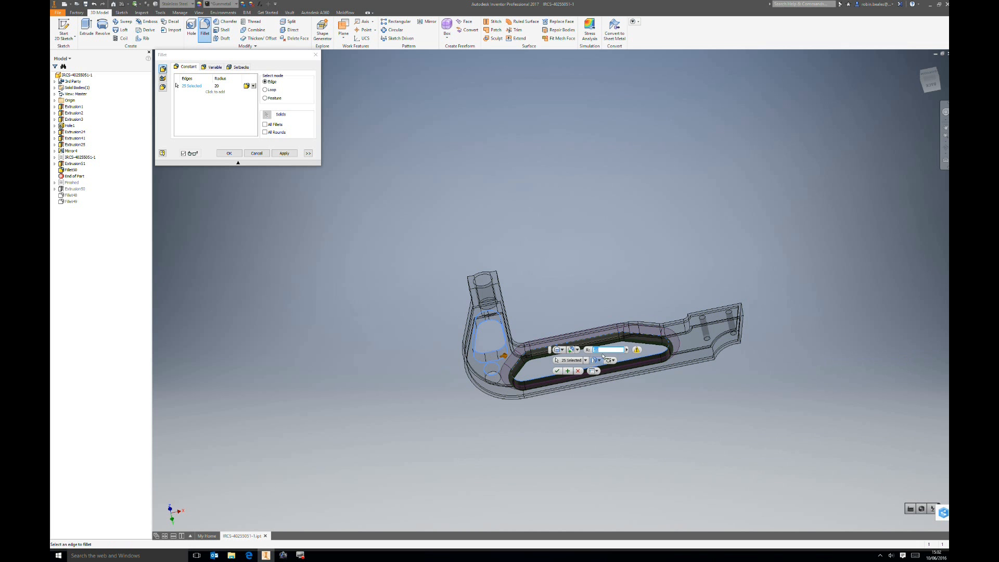
text(5)
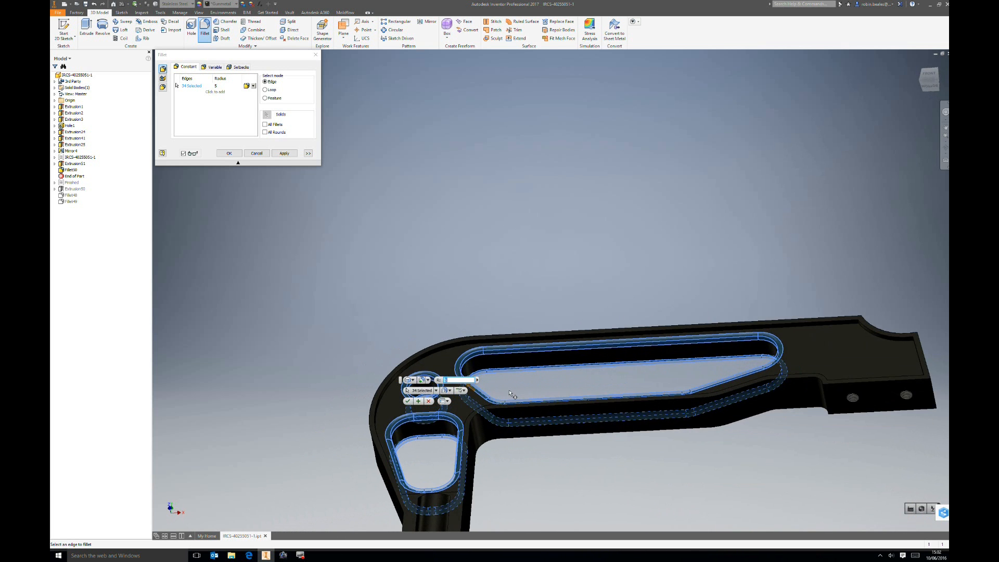
click(229, 153)
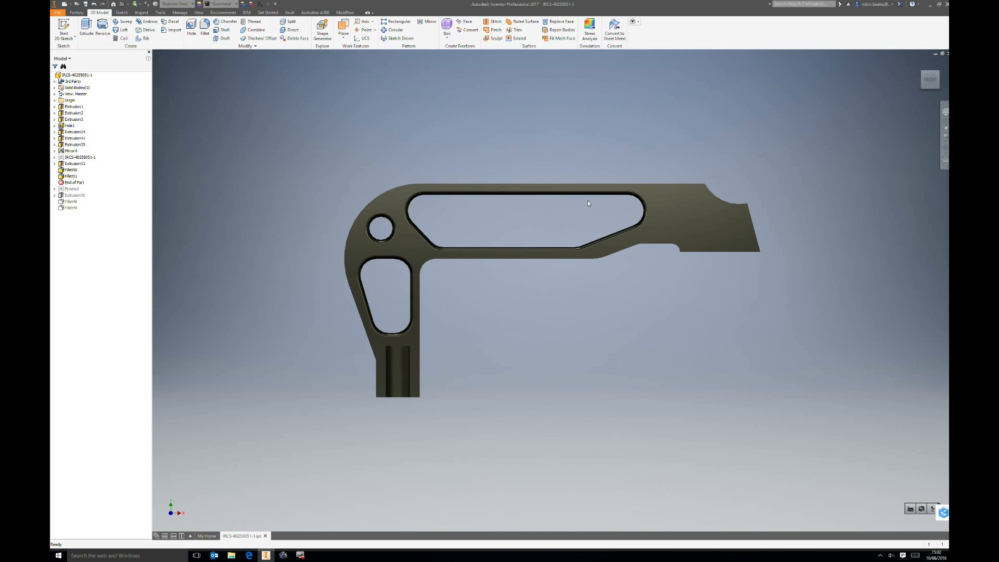
mouse_move(543, 243)
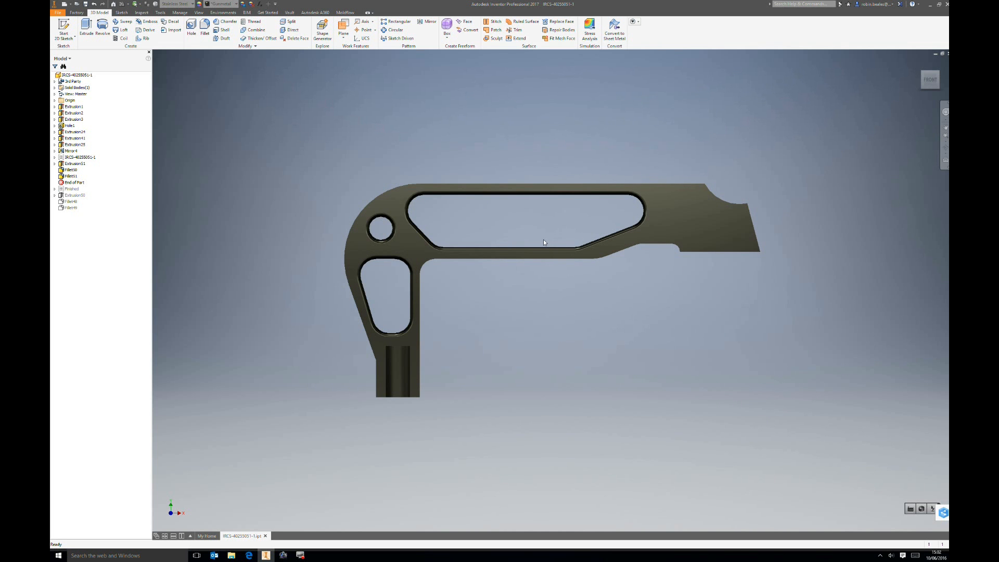
Round the bracket's outer perimeter edge loop with 5 mm fillets.
click(205, 30)
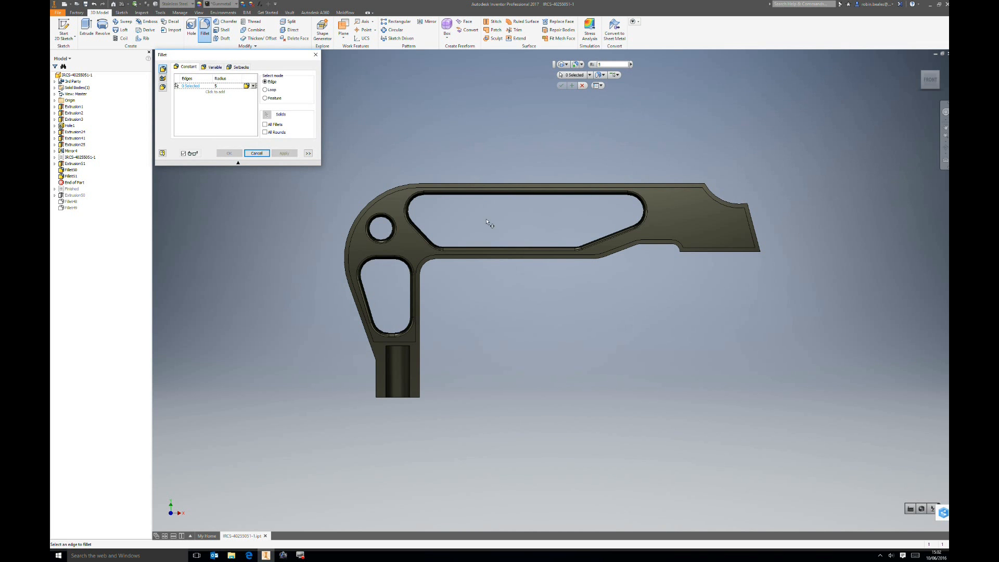
click(256, 152)
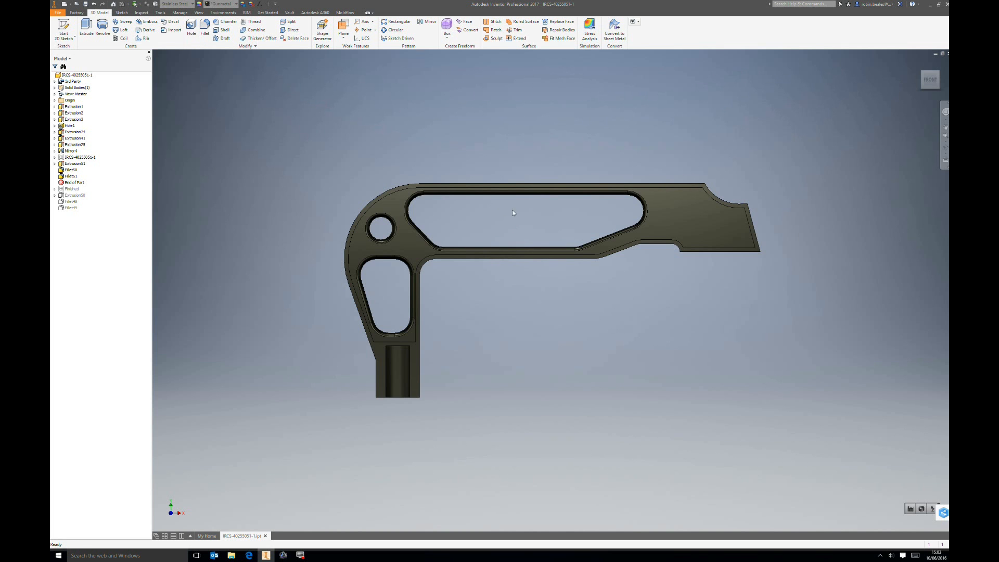
mouse_move(629, 212)
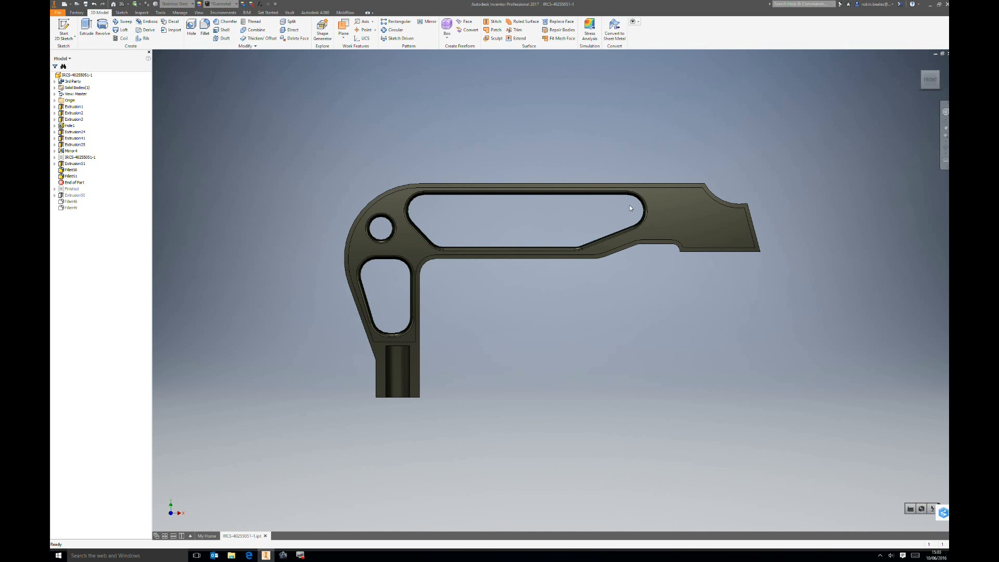
mouse_move(626, 207)
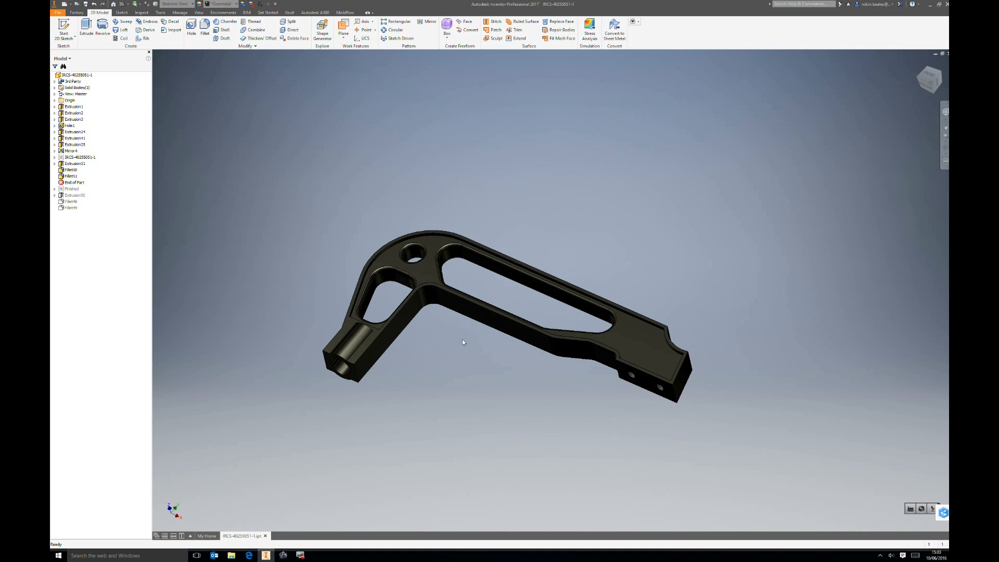
mouse_move(489, 356)
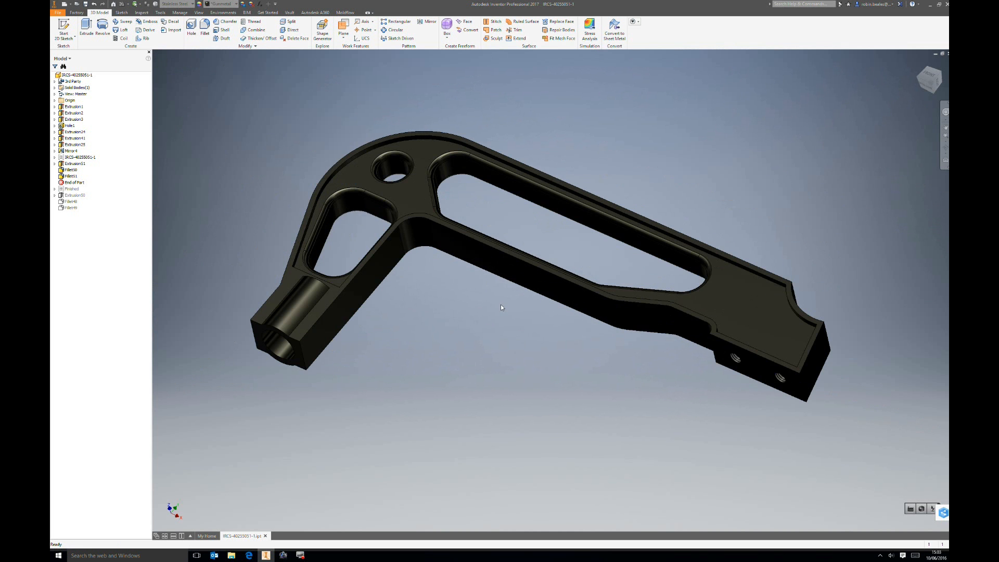
mouse_move(516, 330)
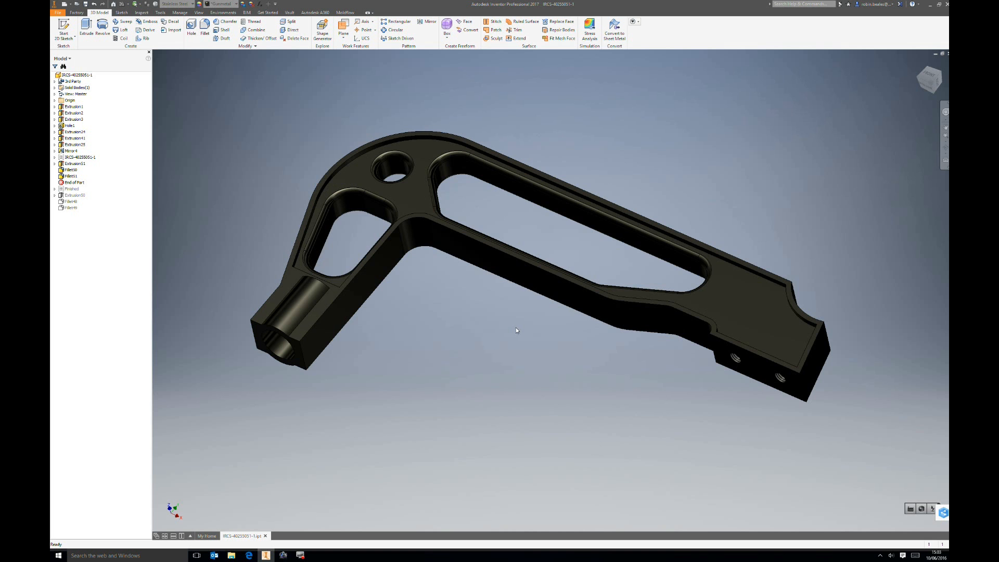